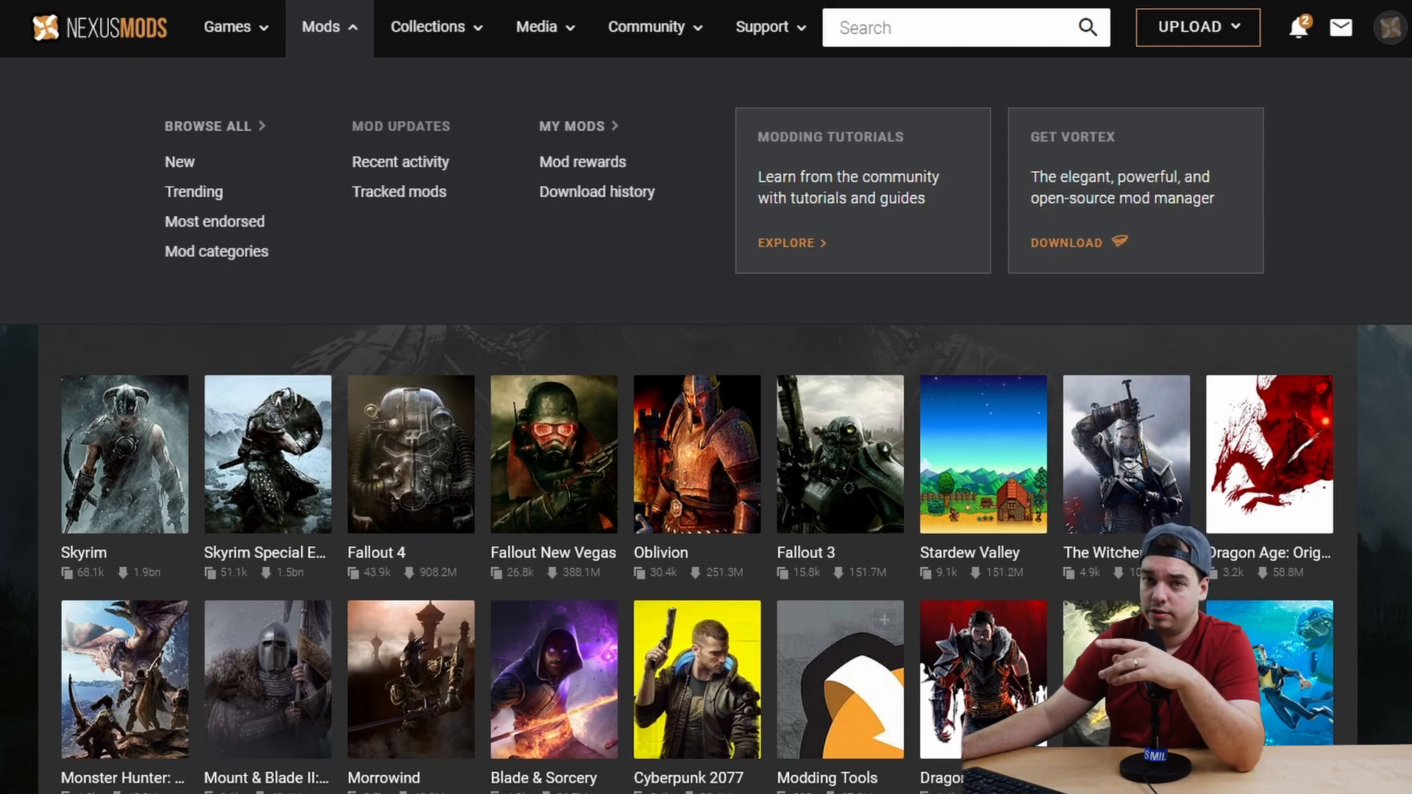
- Reach the Vortex files page and start the free Slow Download of the main installer
left_click(1065, 243)
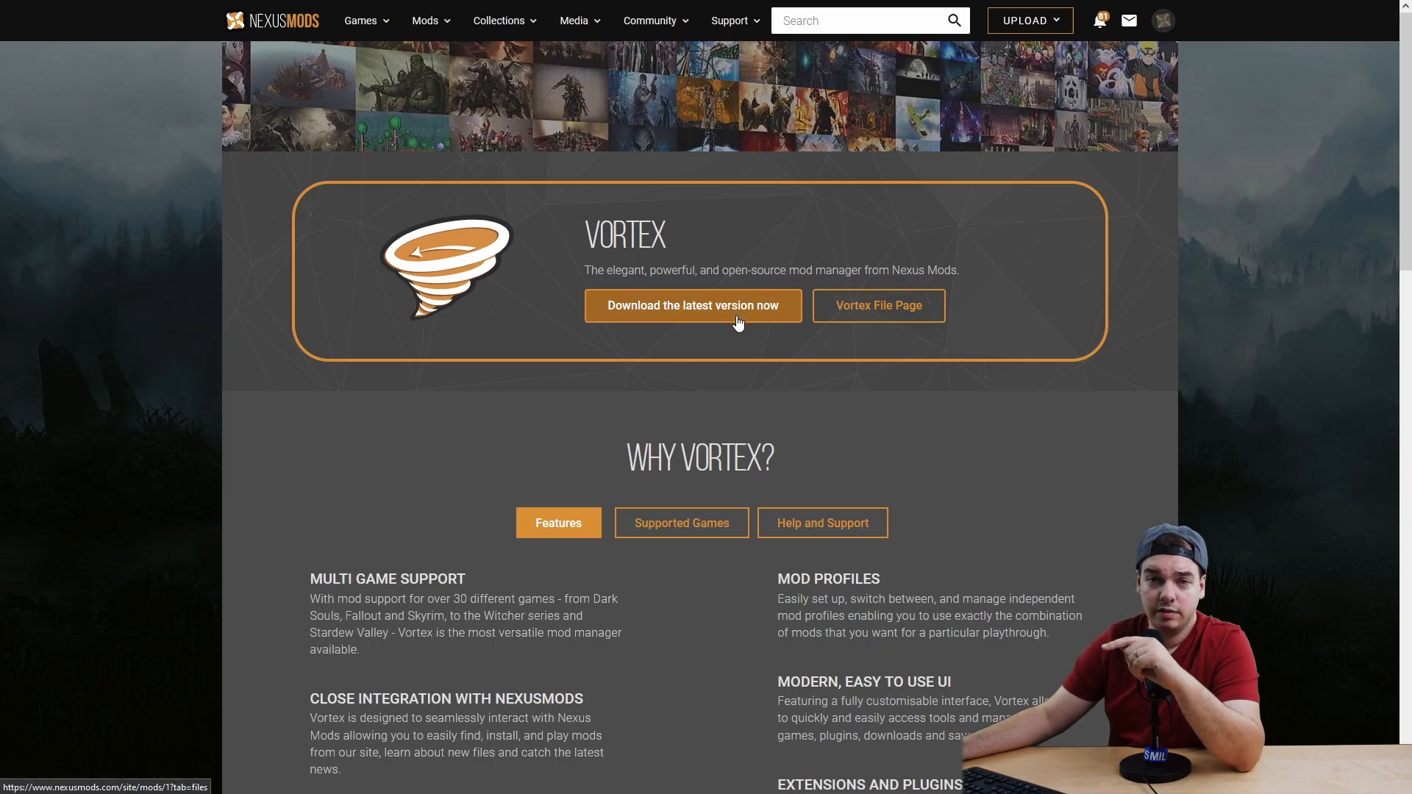
left_click(876, 305)
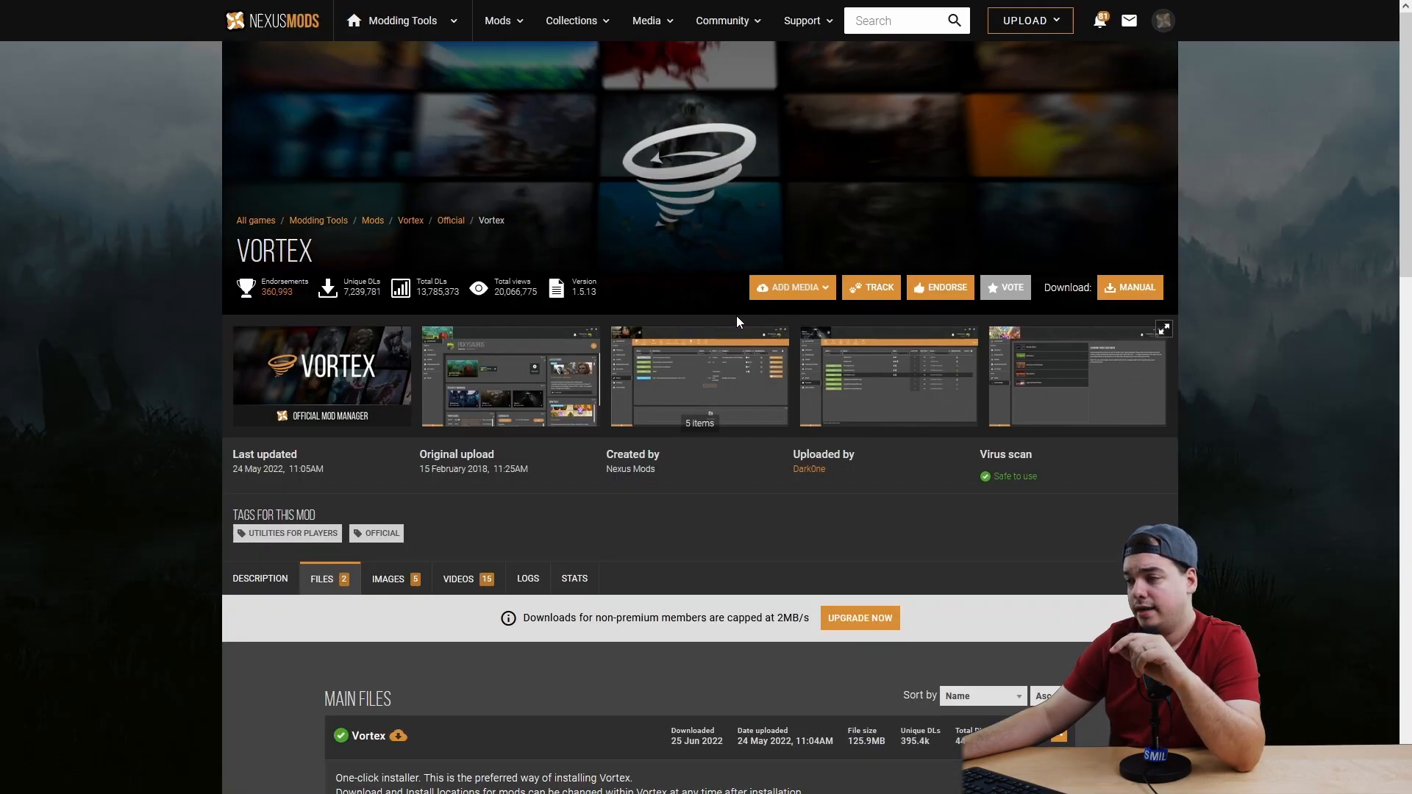
scroll("down", 3)
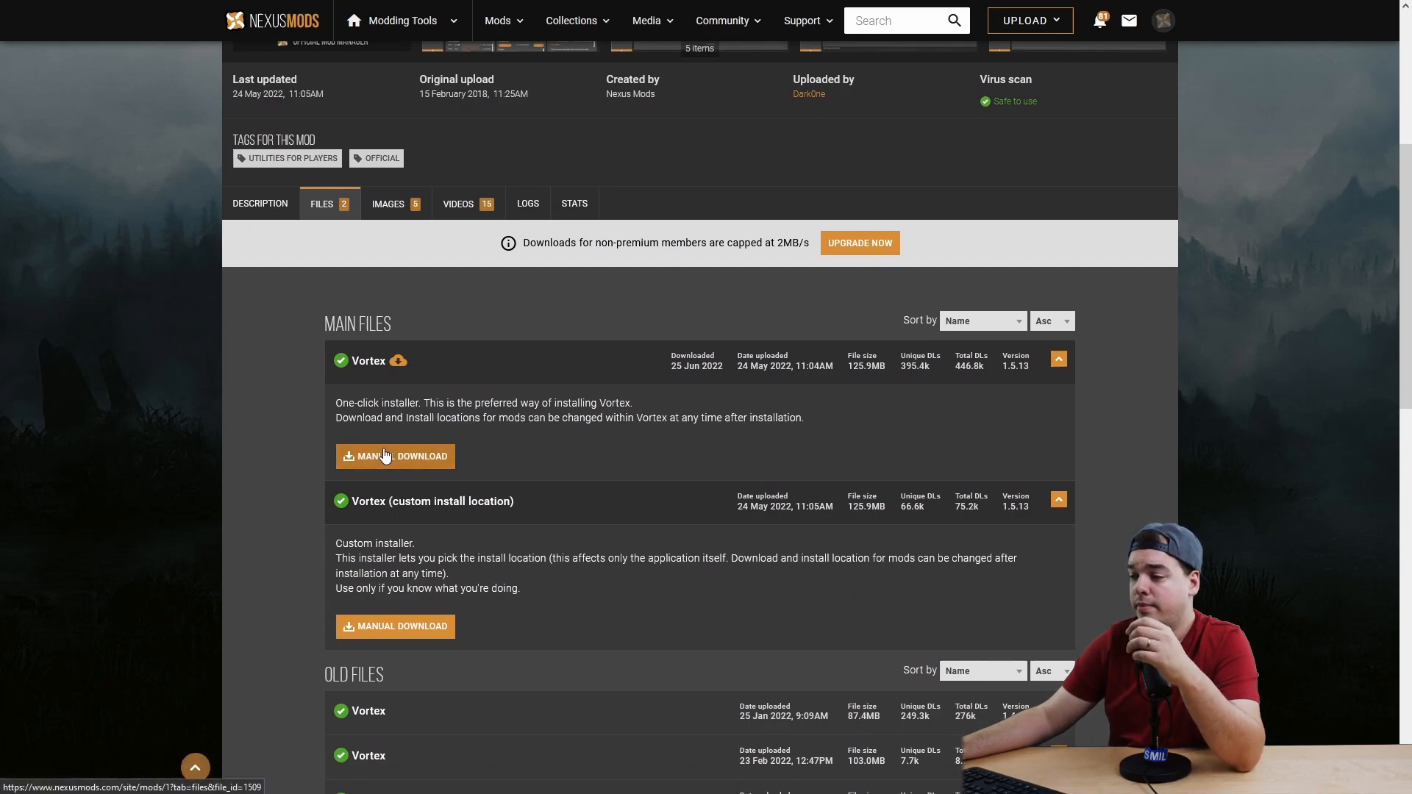
left_click(394, 456)
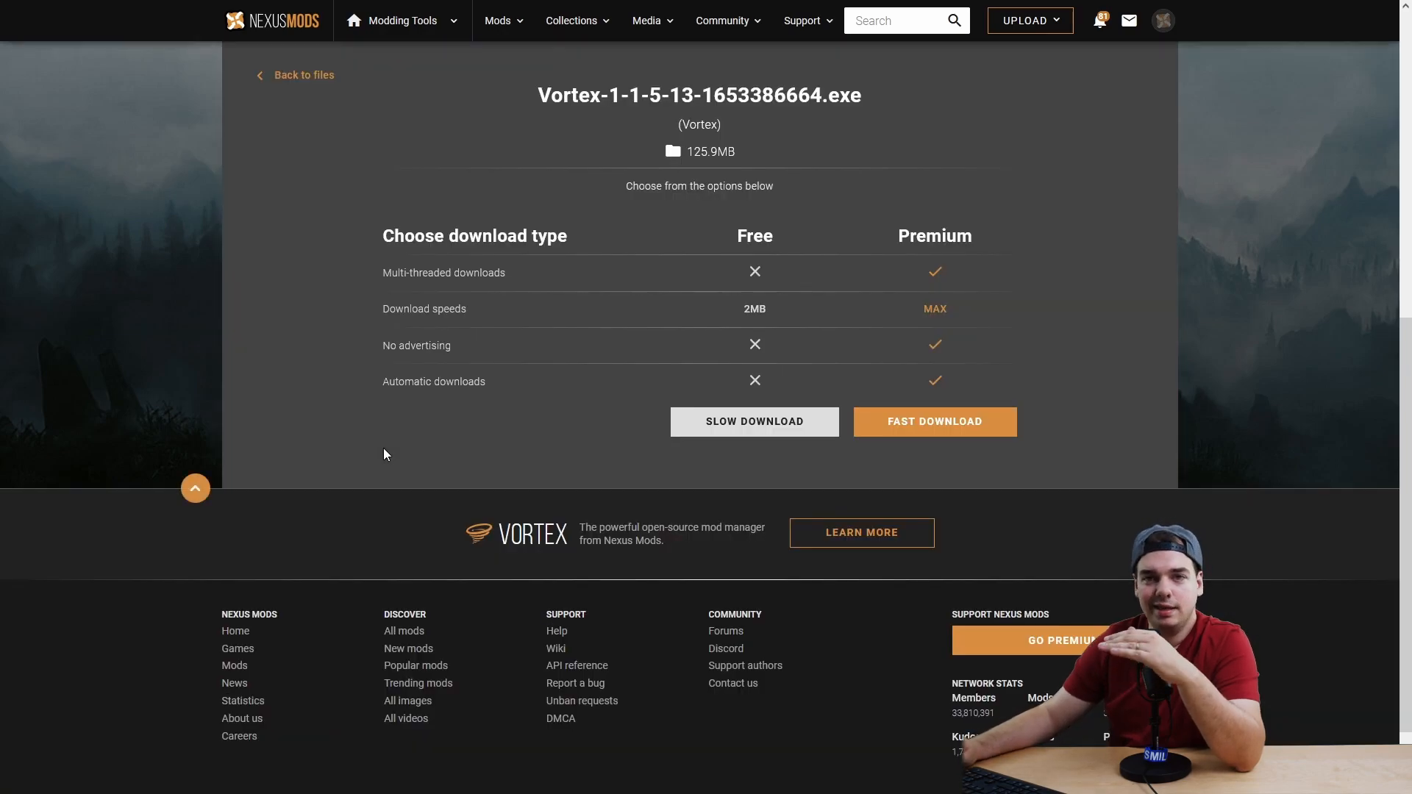
left_click(753, 422)
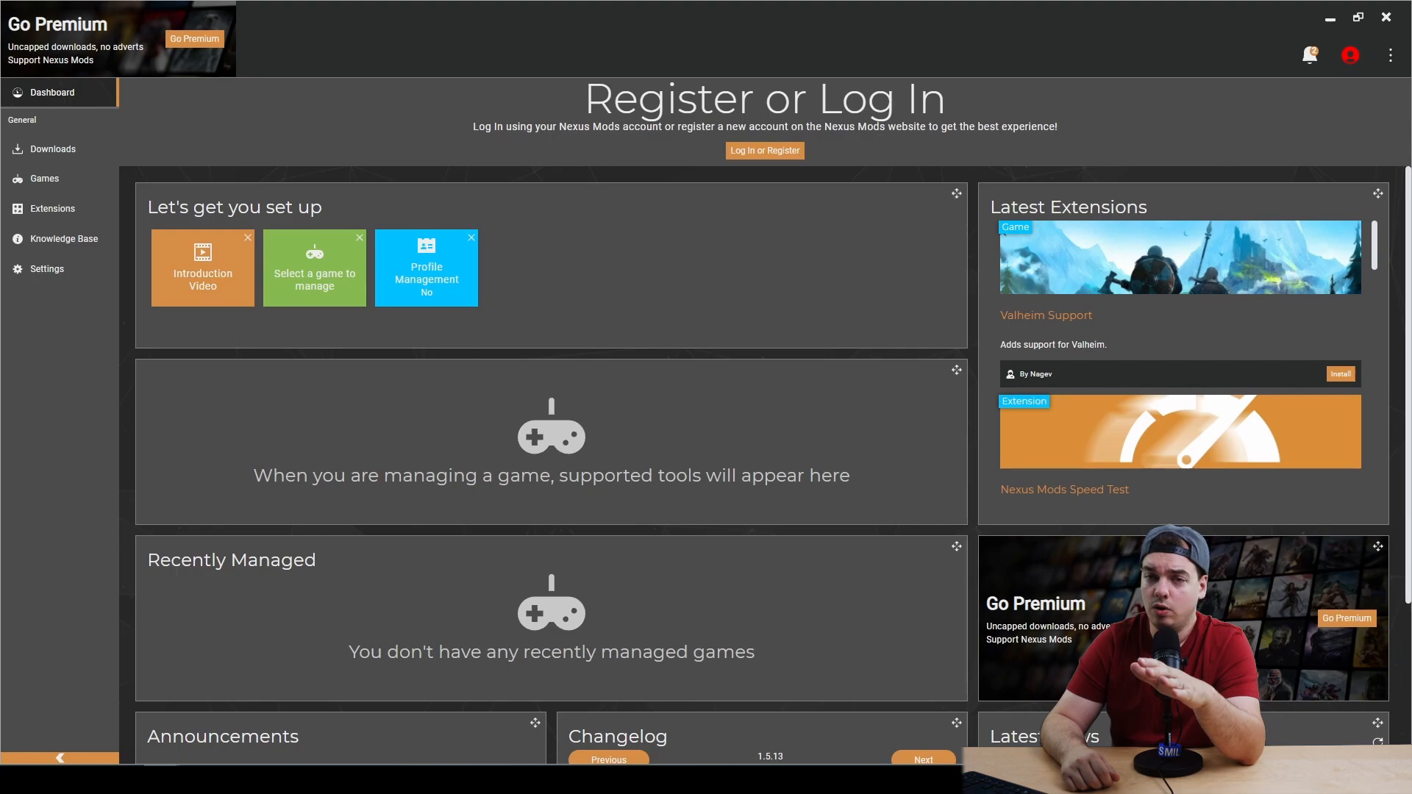
mouse_move(631, 408)
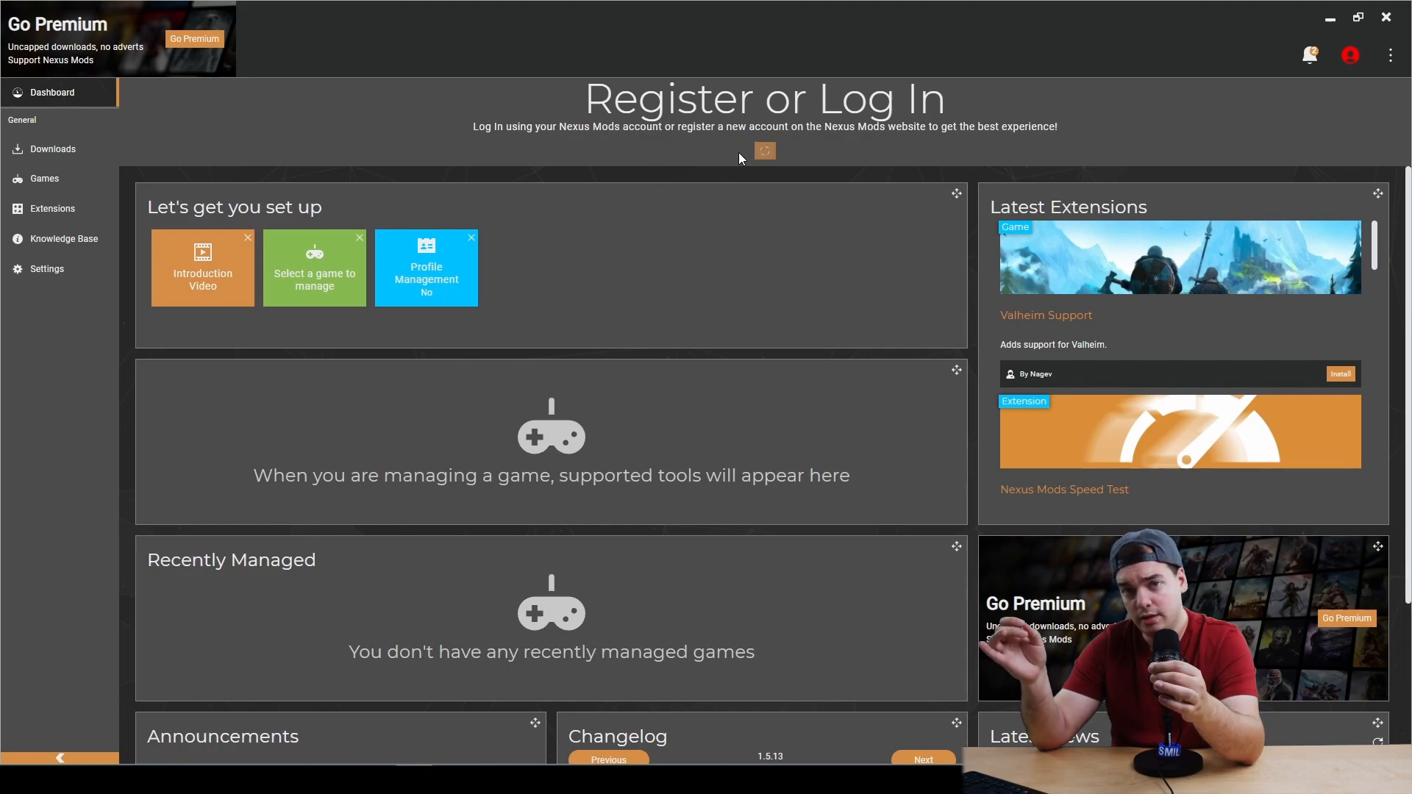
- Start the Nexus Mods login from the Vortex dashboard's Log In or Register button
left_click(763, 150)
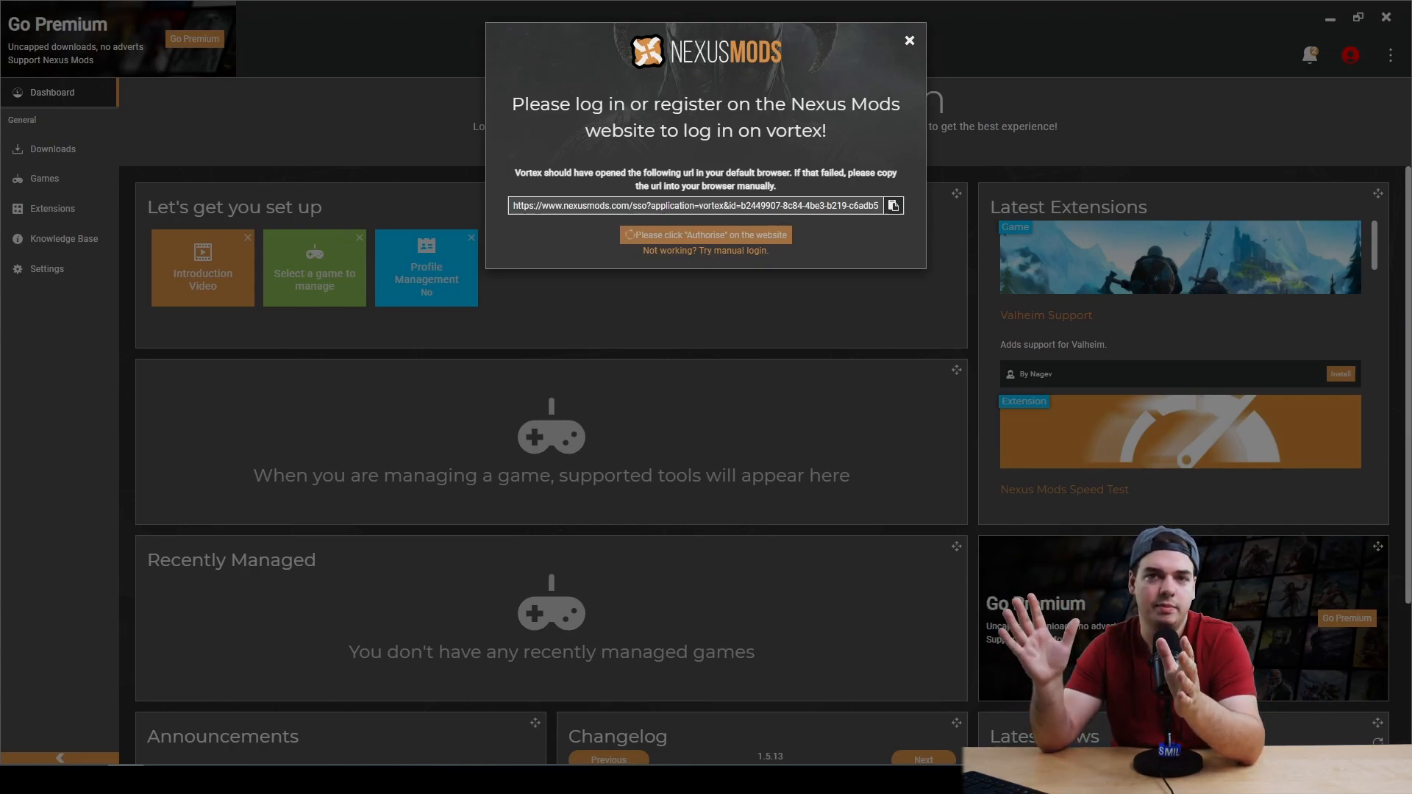
- Authorise Vortex on the Nexus Mods site and allow diagnostics and usage data sharing
left_click(731, 250)
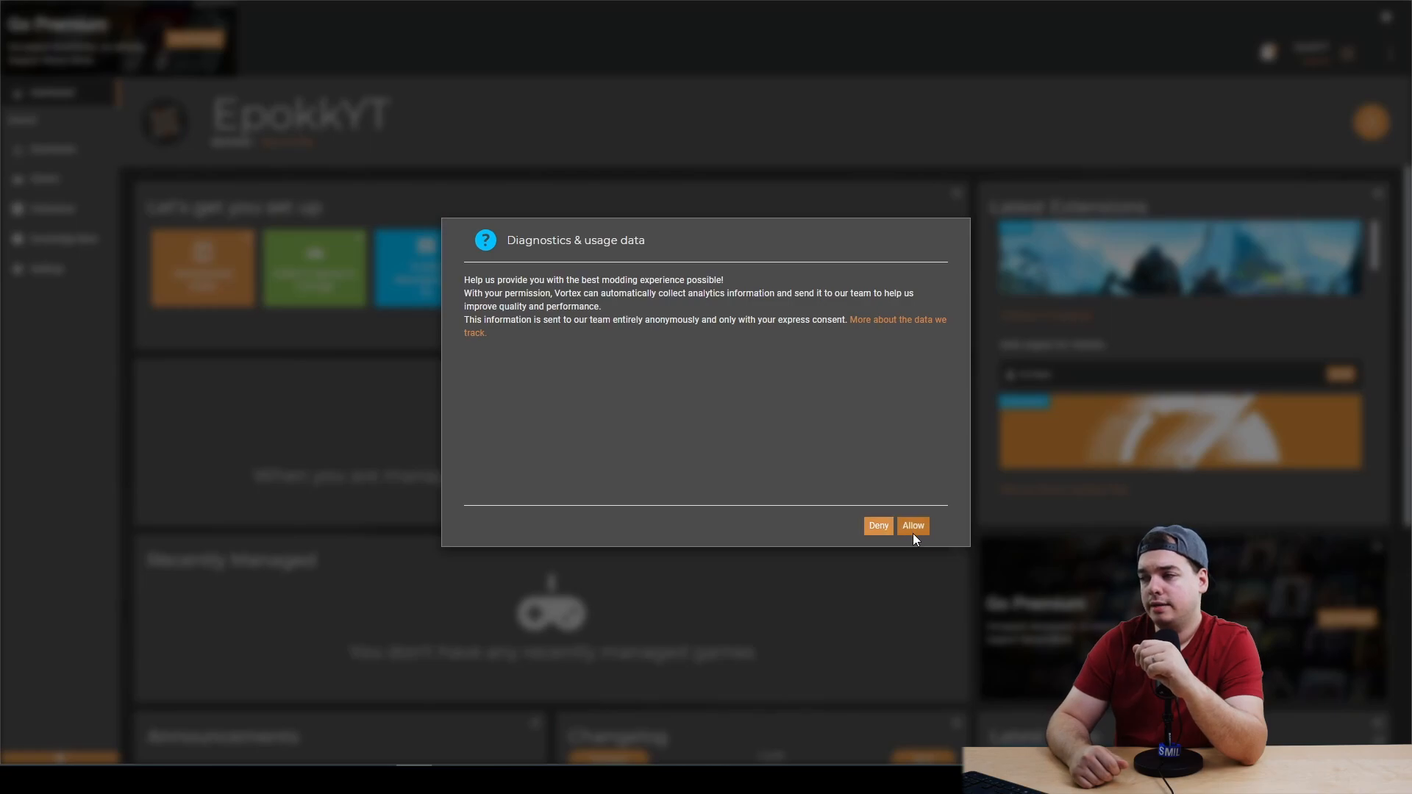
left_click(911, 525)
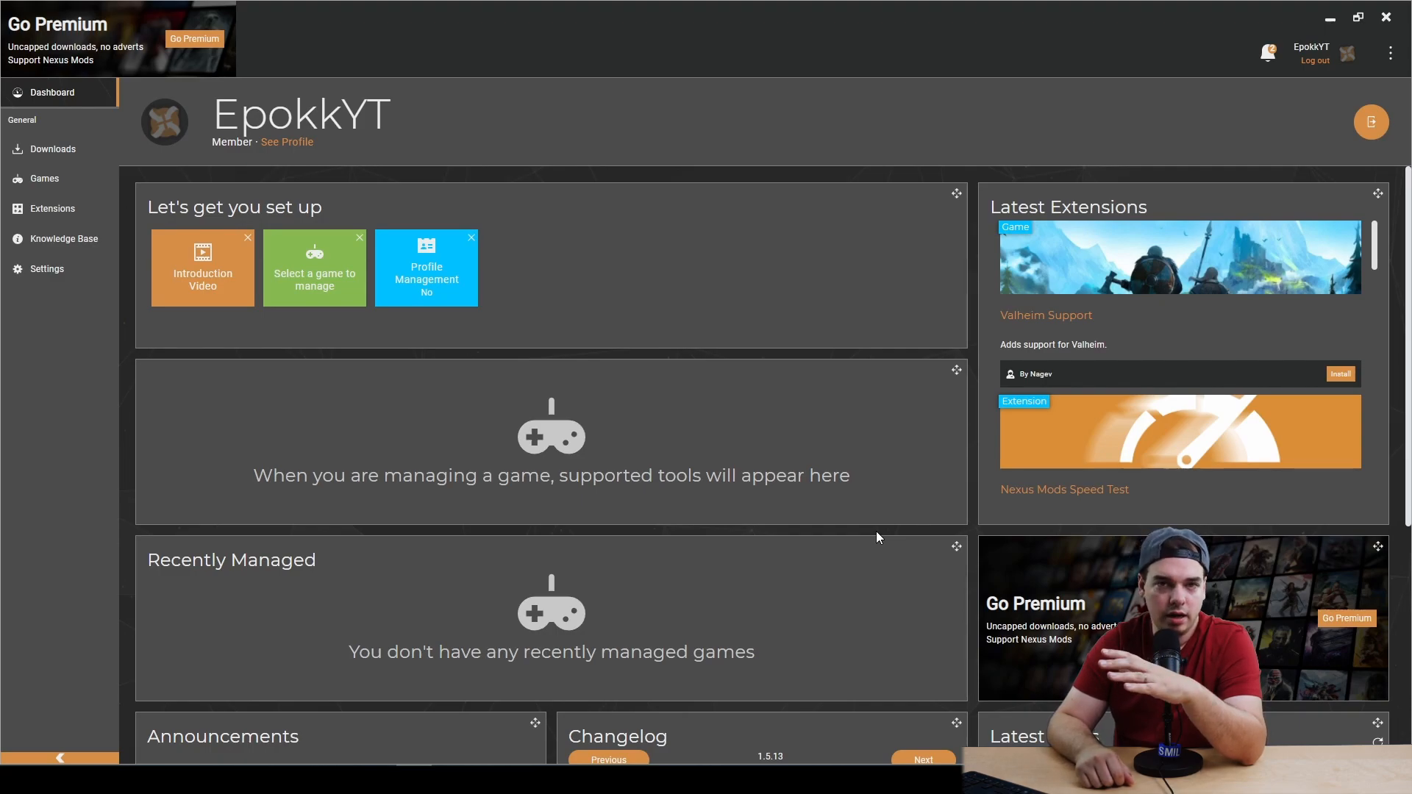
mouse_move(885, 416)
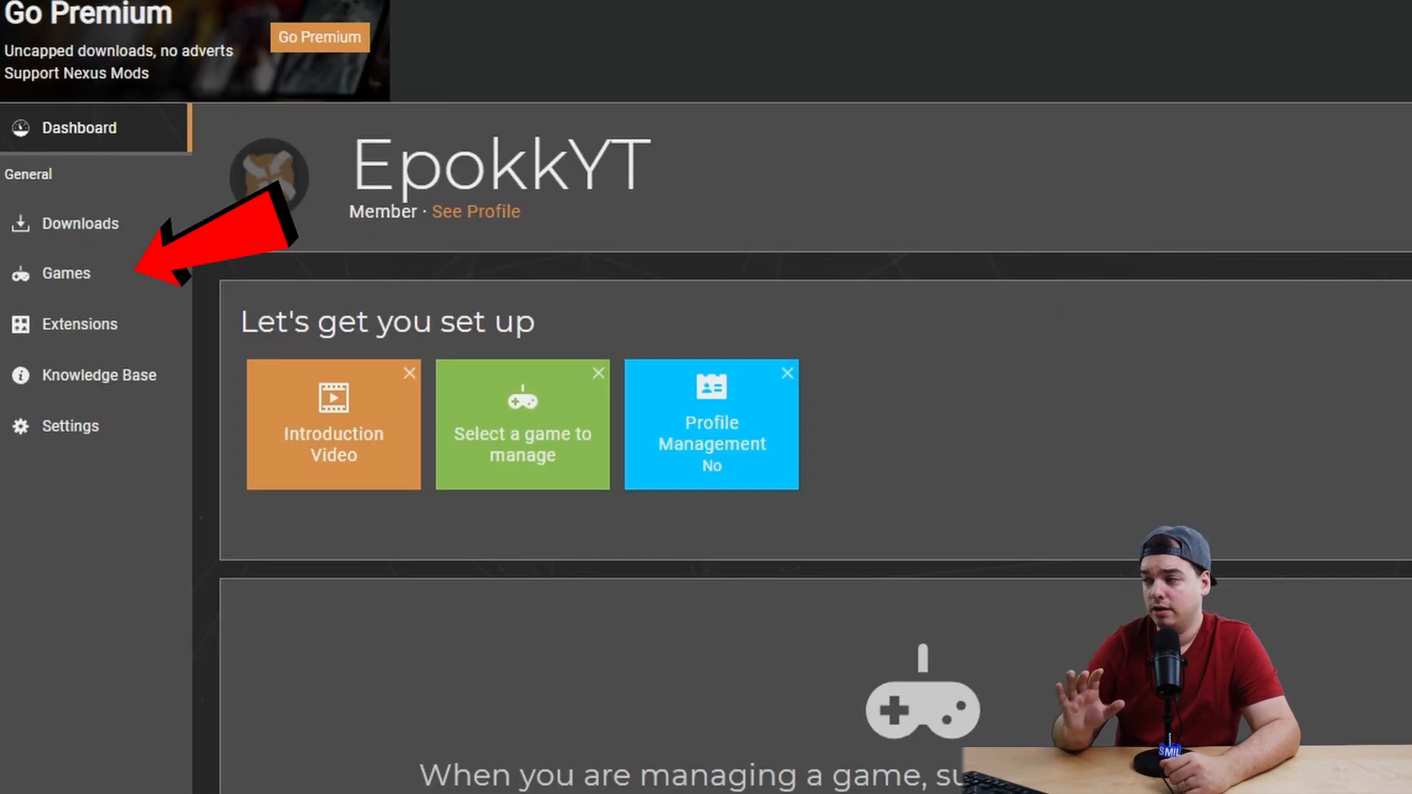
- Choose Manage on Slime Rancher in the Unmanaged games list
left_click(66, 274)
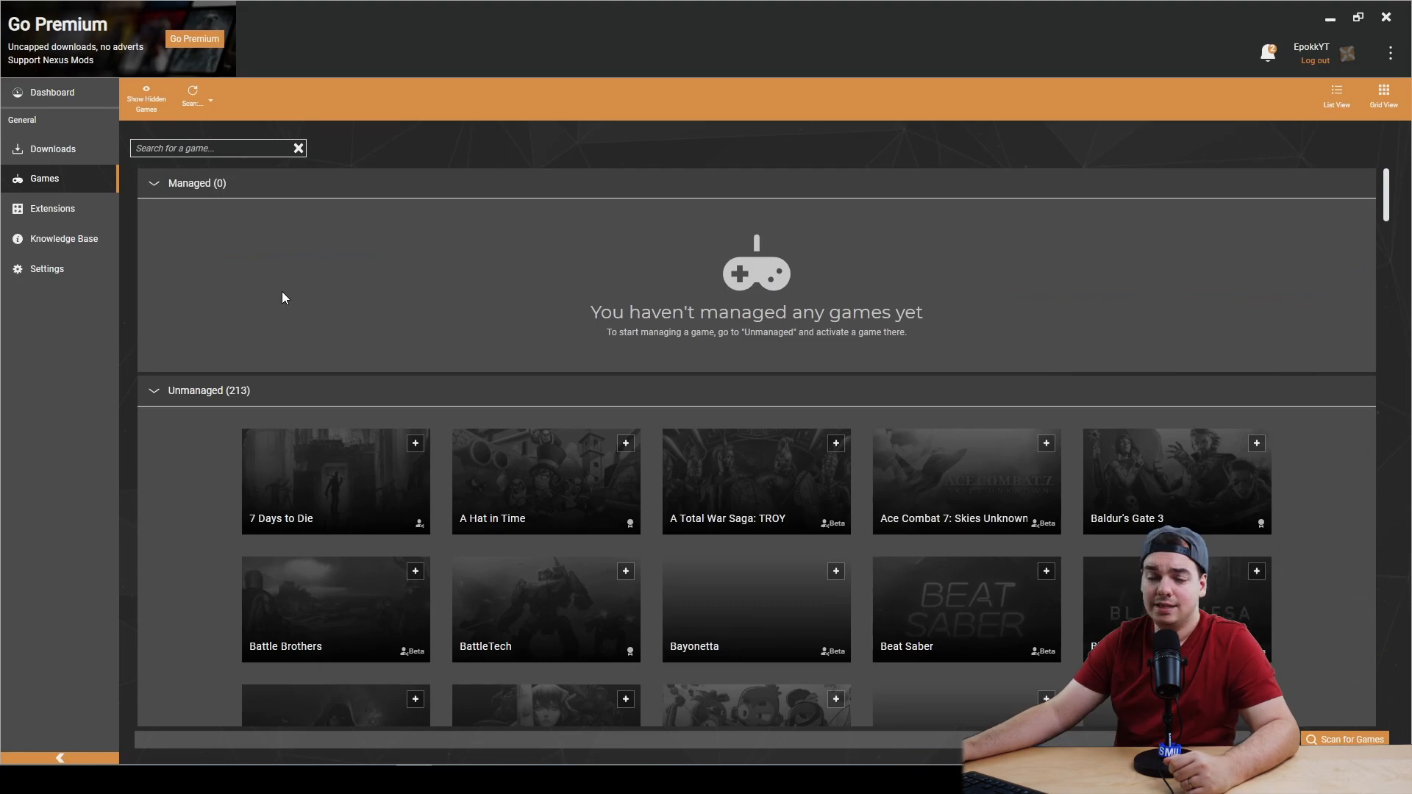
mouse_move(781, 259)
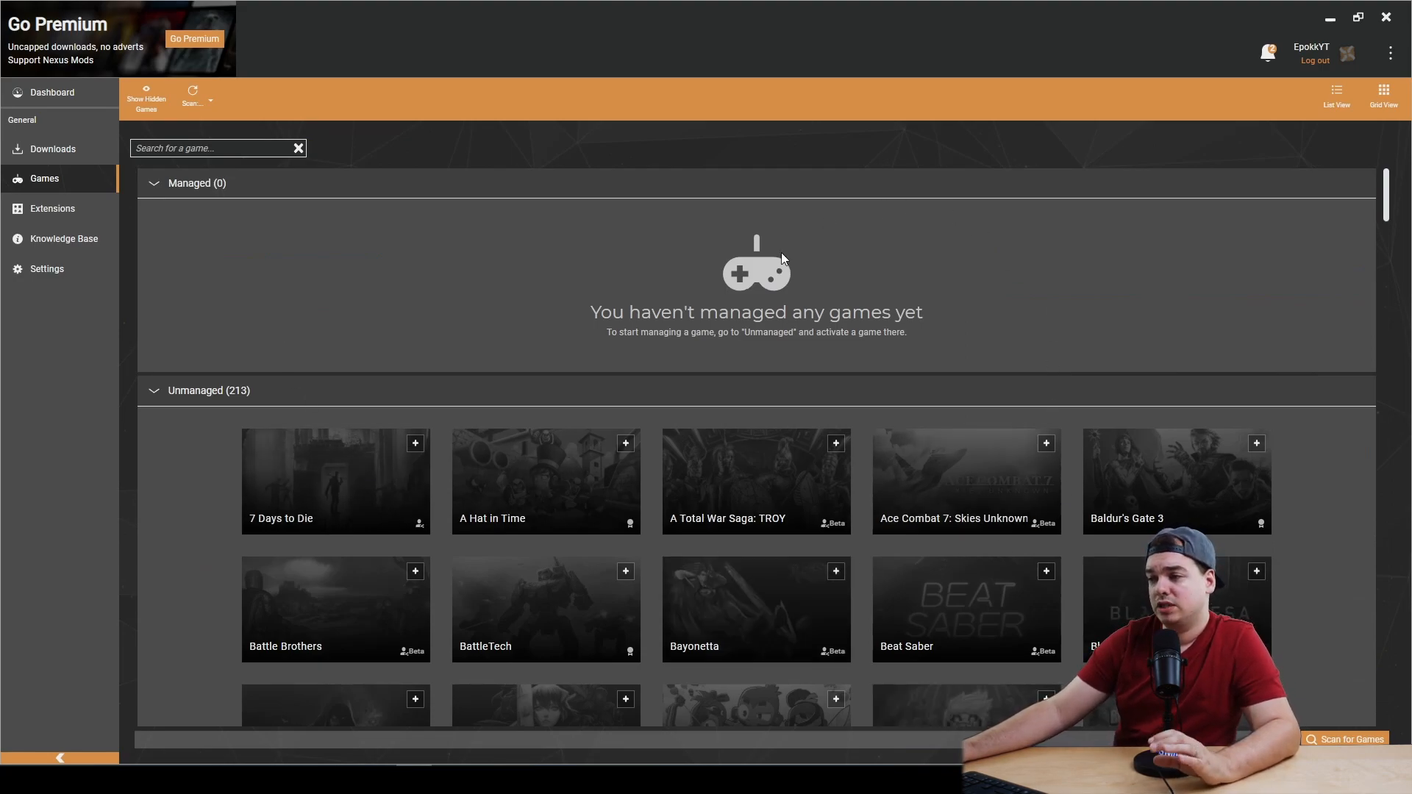
scroll("down", 3)
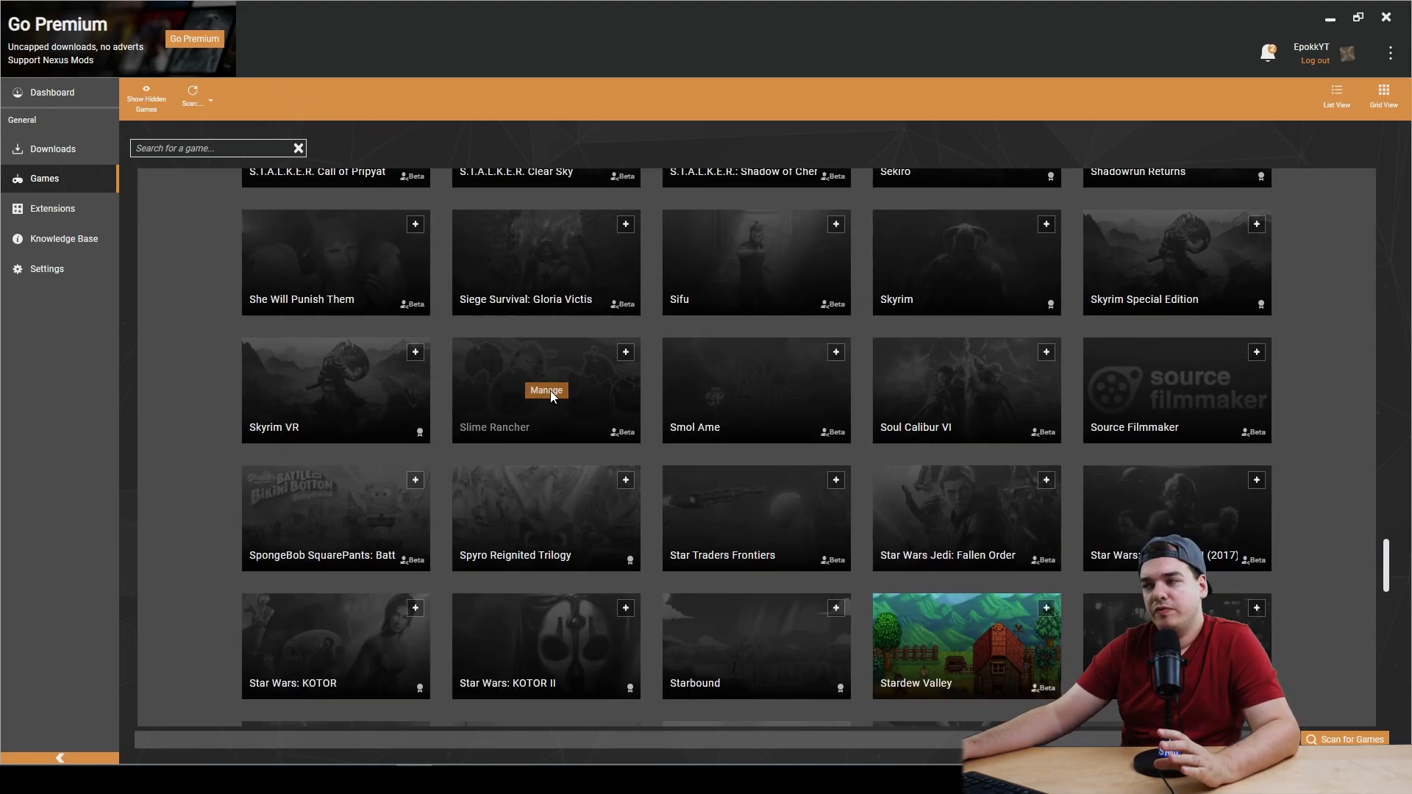
left_click(545, 390)
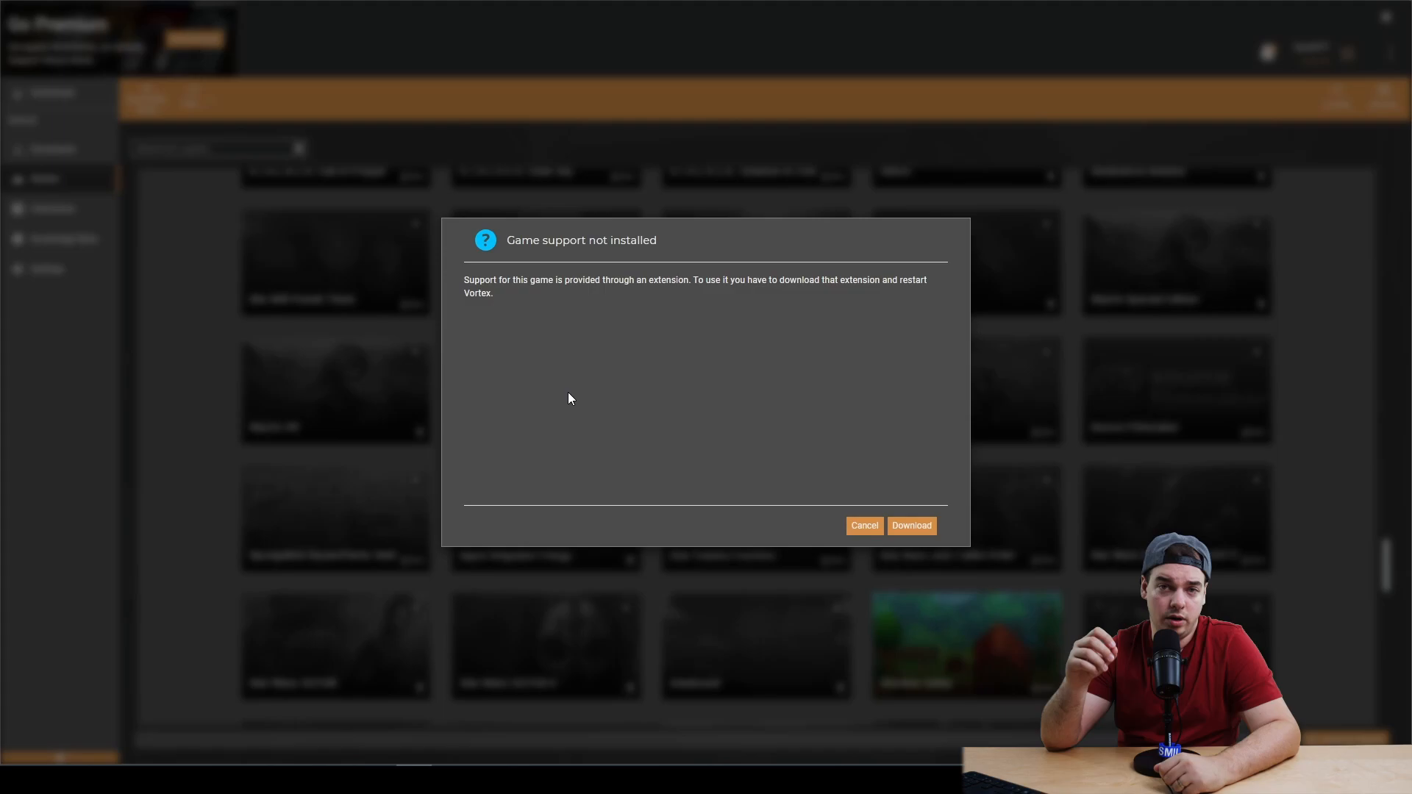
mouse_move(910, 527)
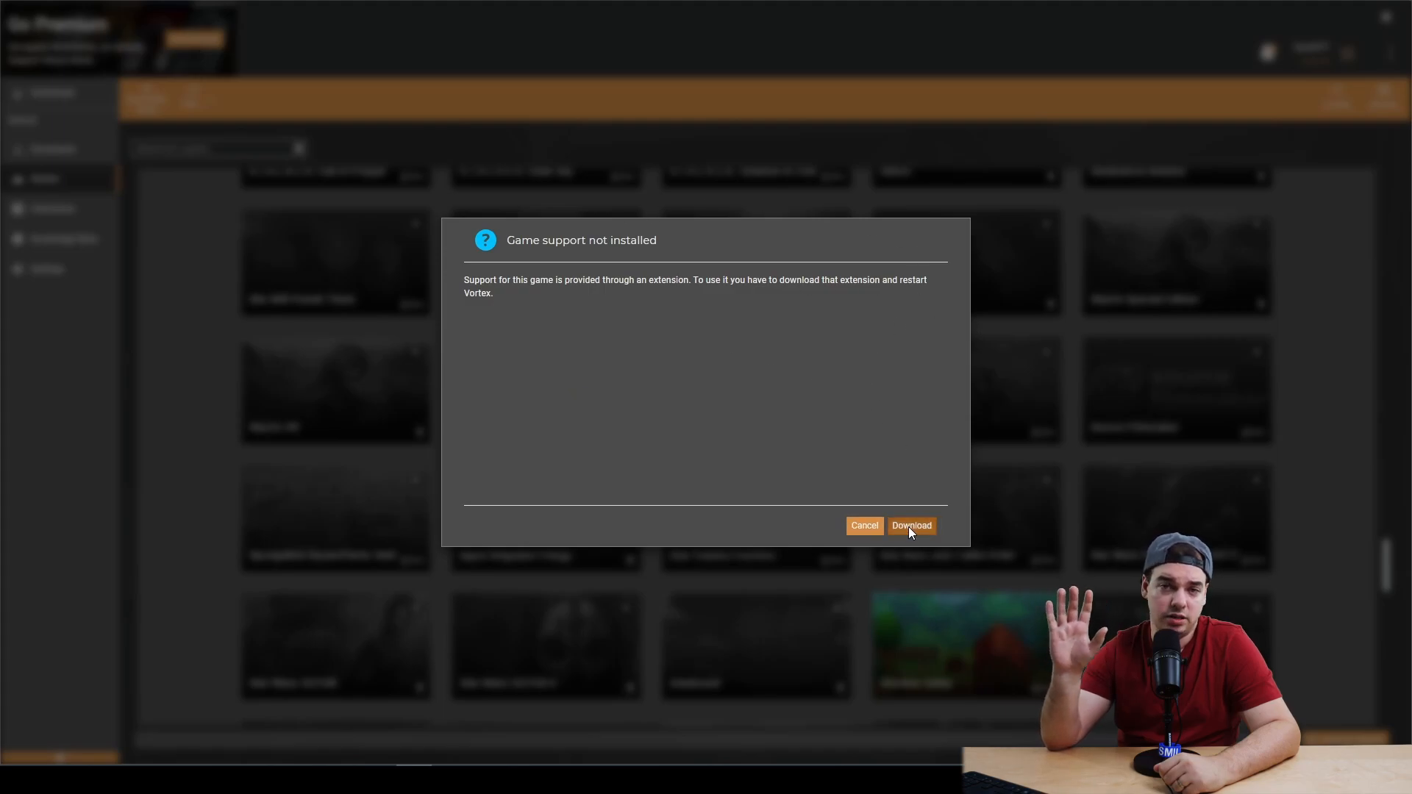
- Download the Slime Rancher support extension, continue past Game not discovered, then cancel the folder picker
left_click(910, 525)
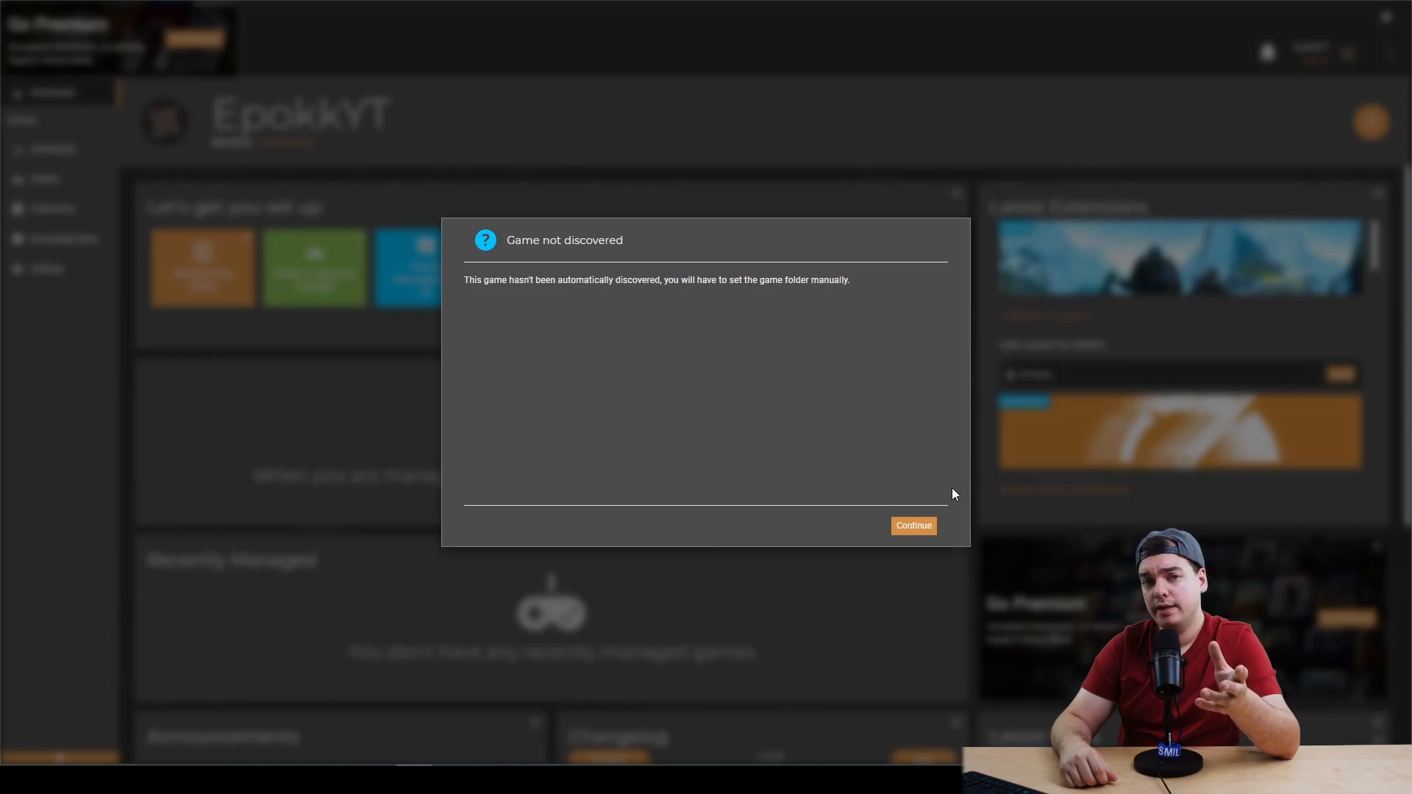
mouse_move(912, 525)
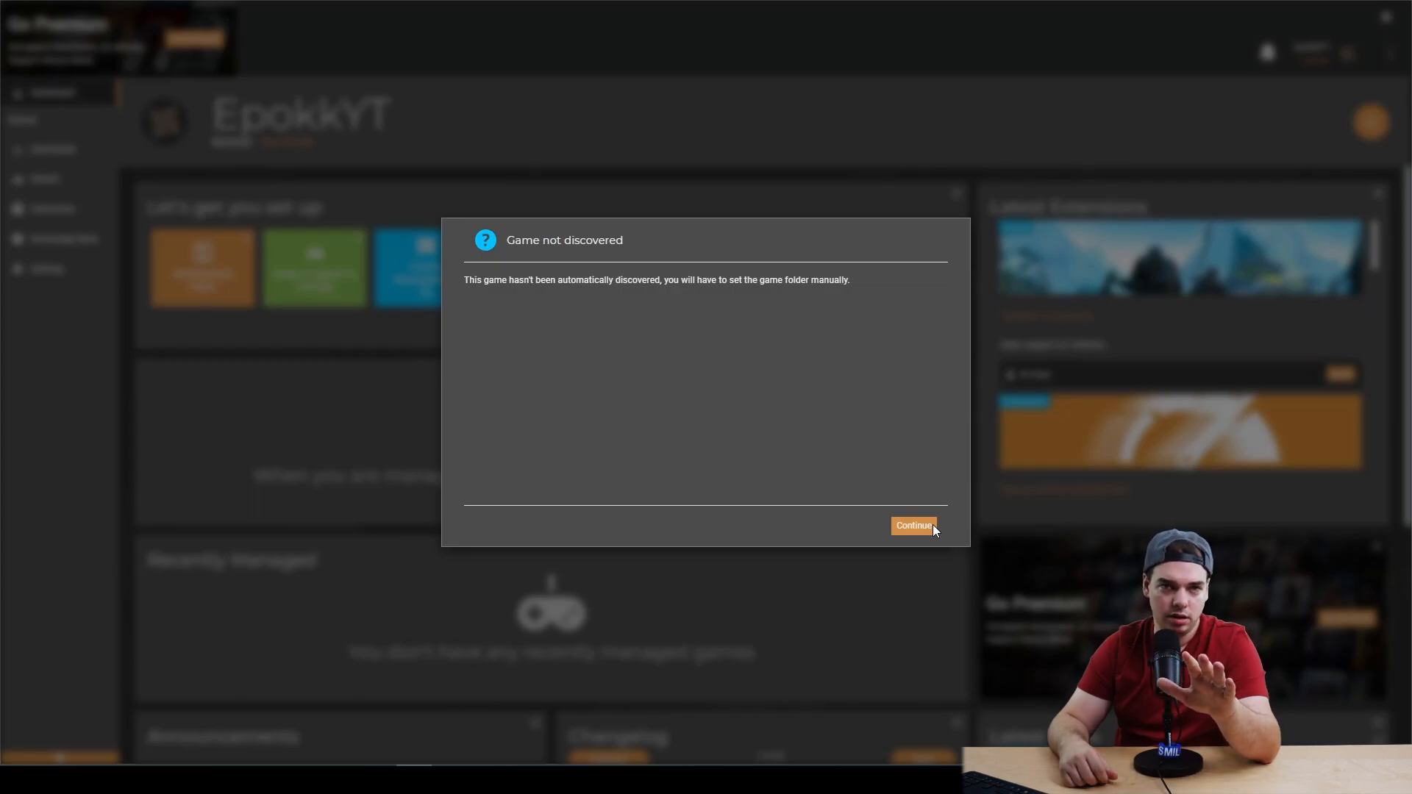
left_click(912, 525)
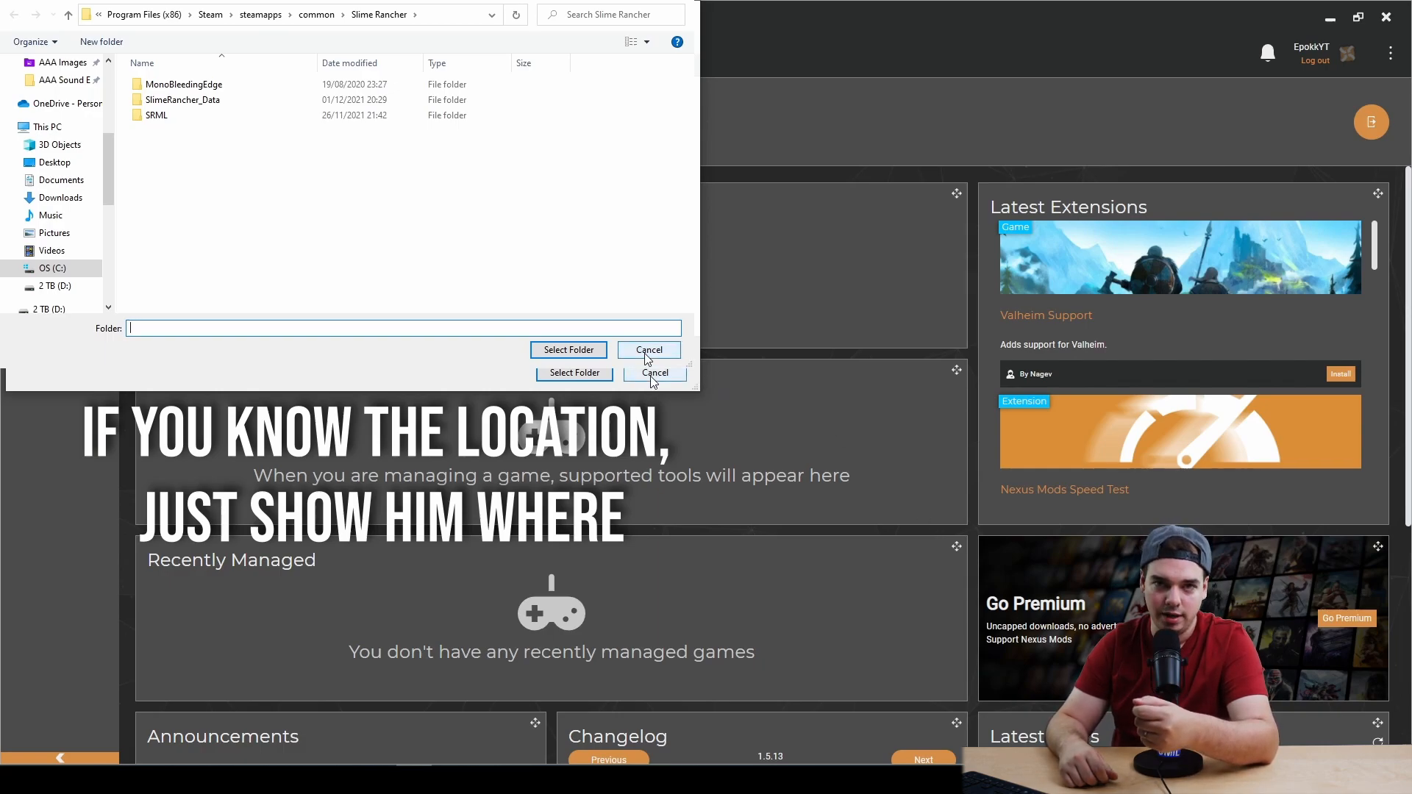
left_click(647, 350)
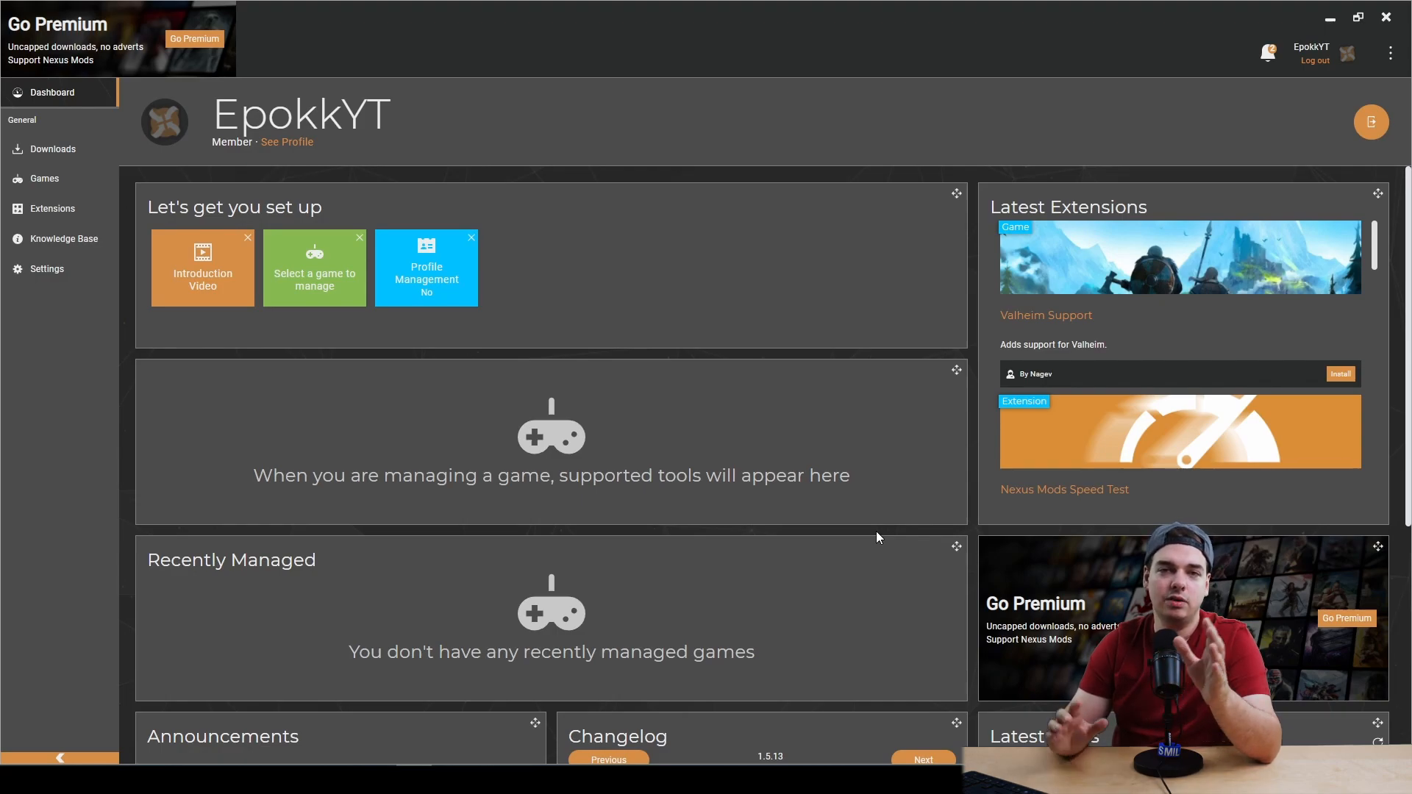
mouse_move(883, 416)
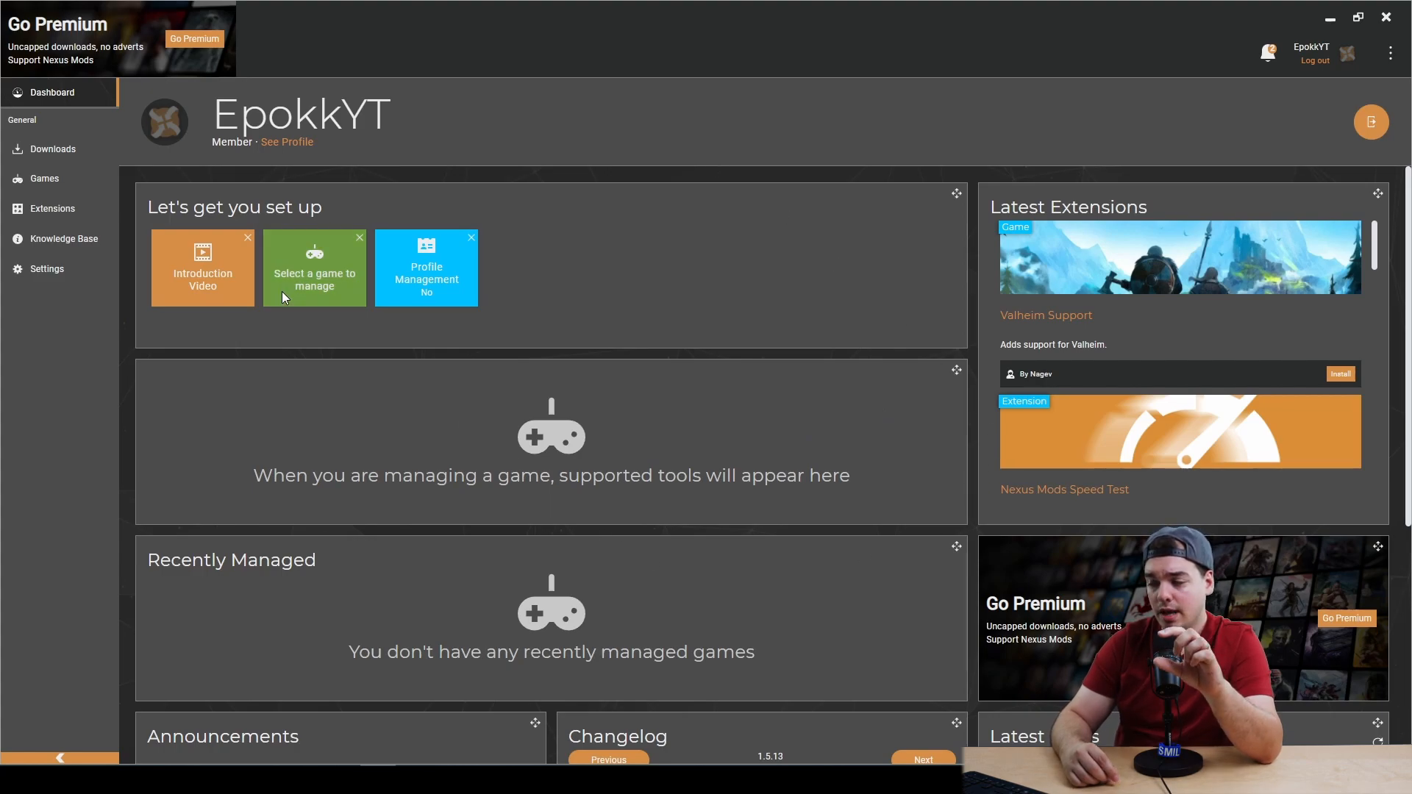
- Add the 2 TB (D:) drive as a game search path and run the scan, finding Slime Rancher
left_click(44, 178)
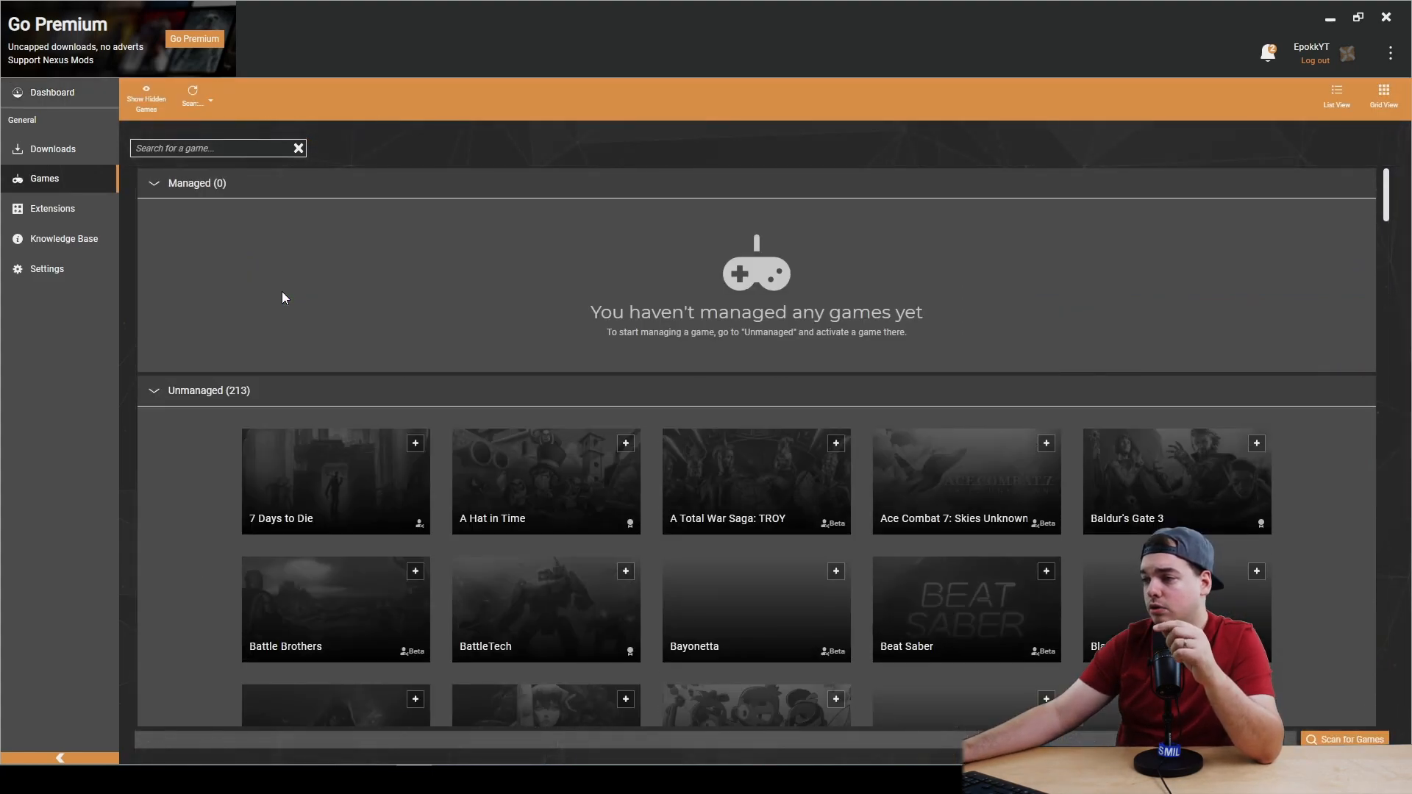
mouse_move(989, 240)
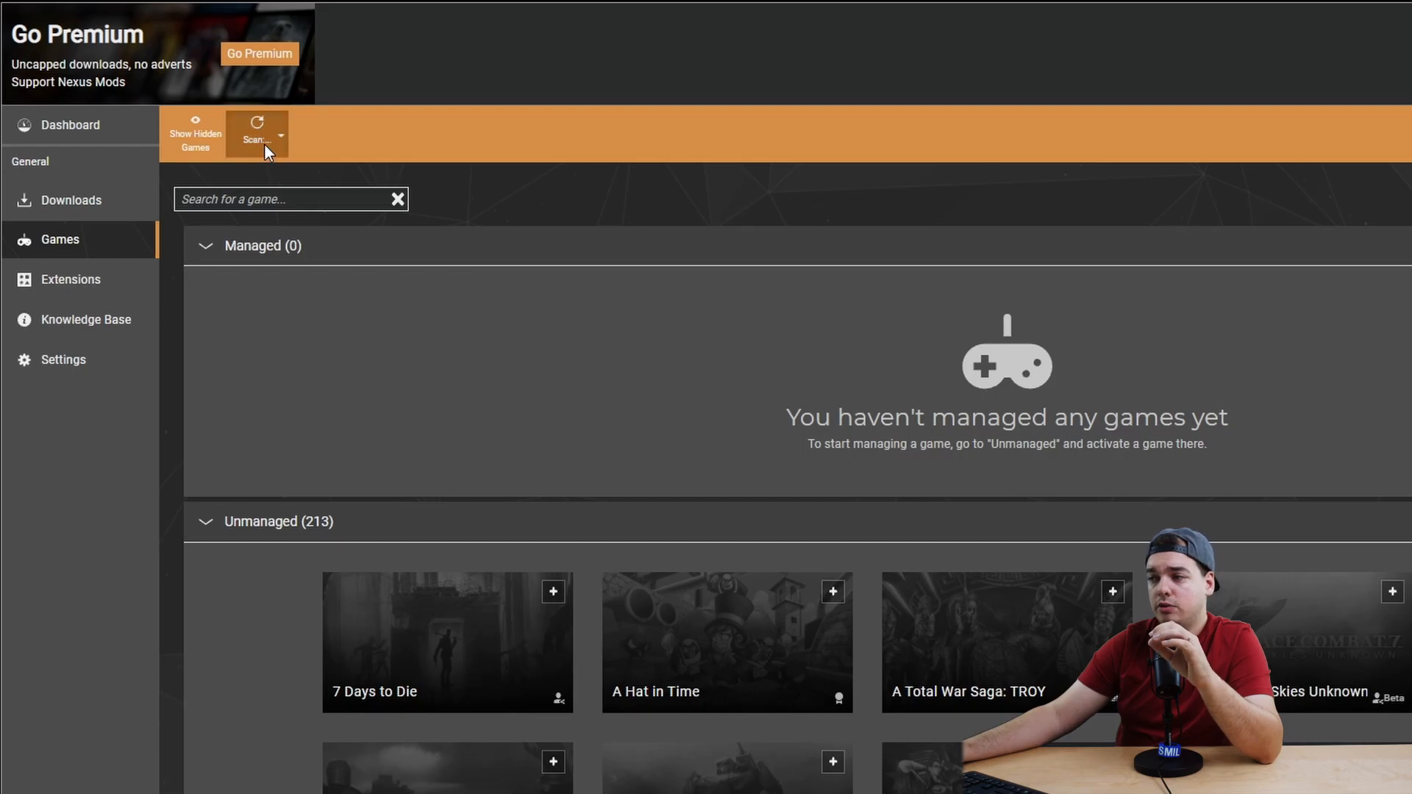
left_click(256, 134)
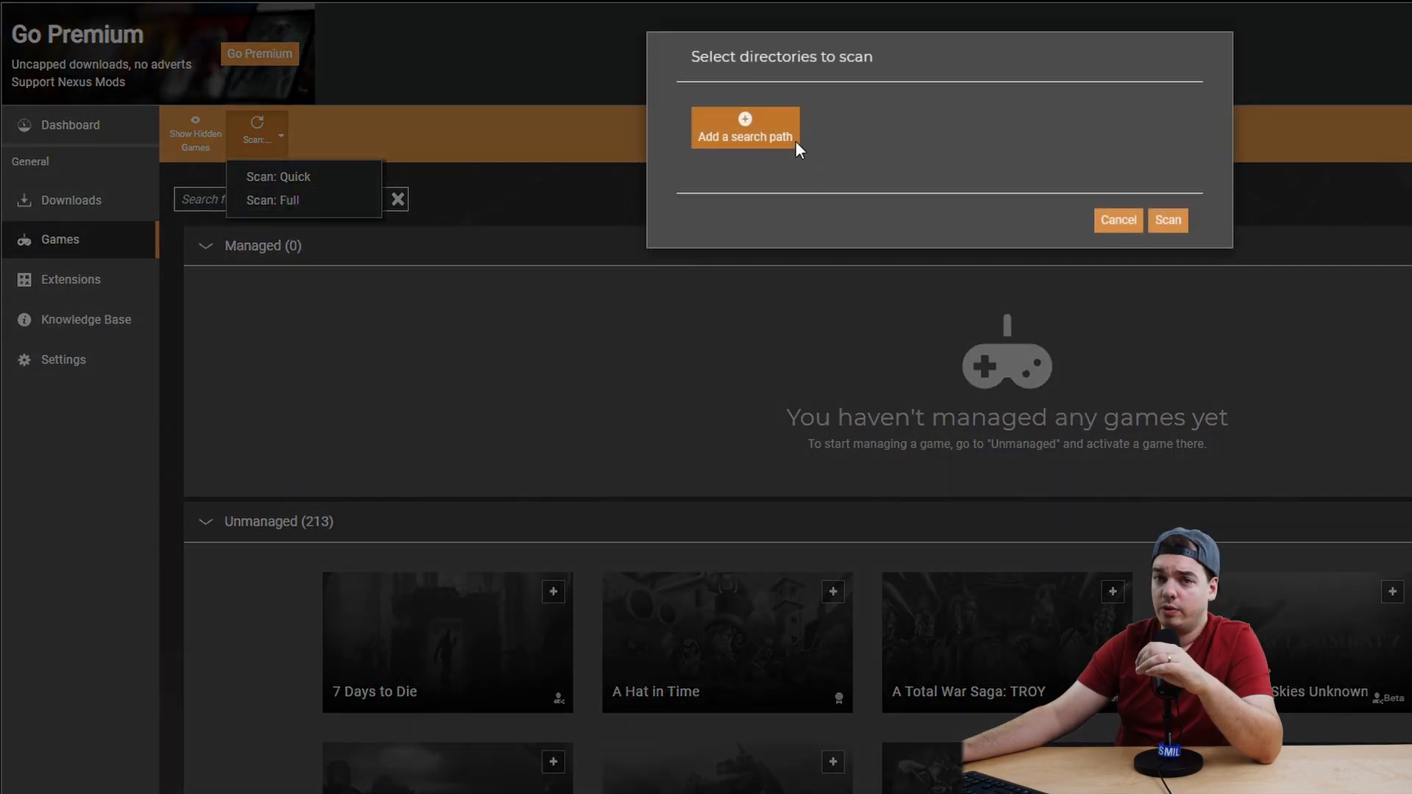
left_click(744, 127)
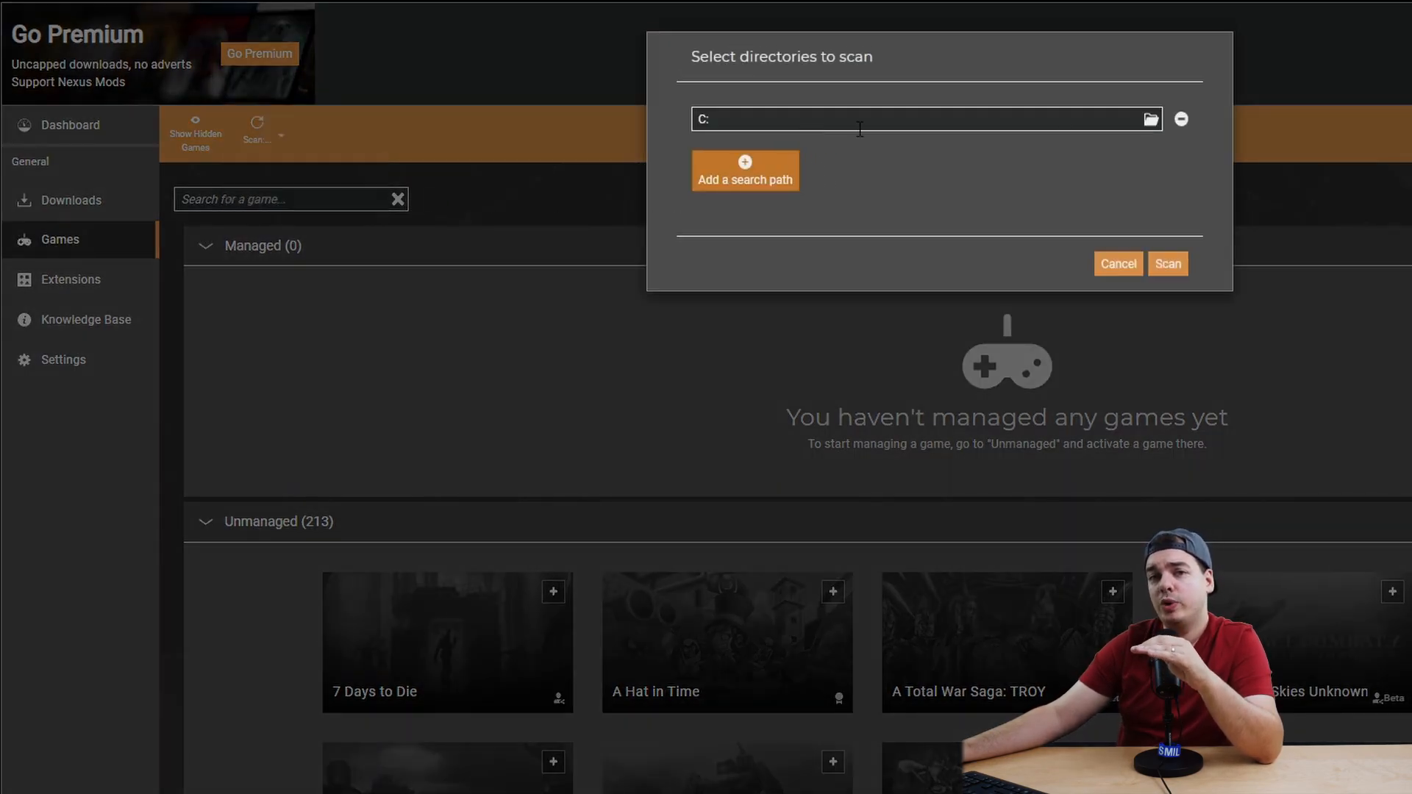
left_click(1150, 120)
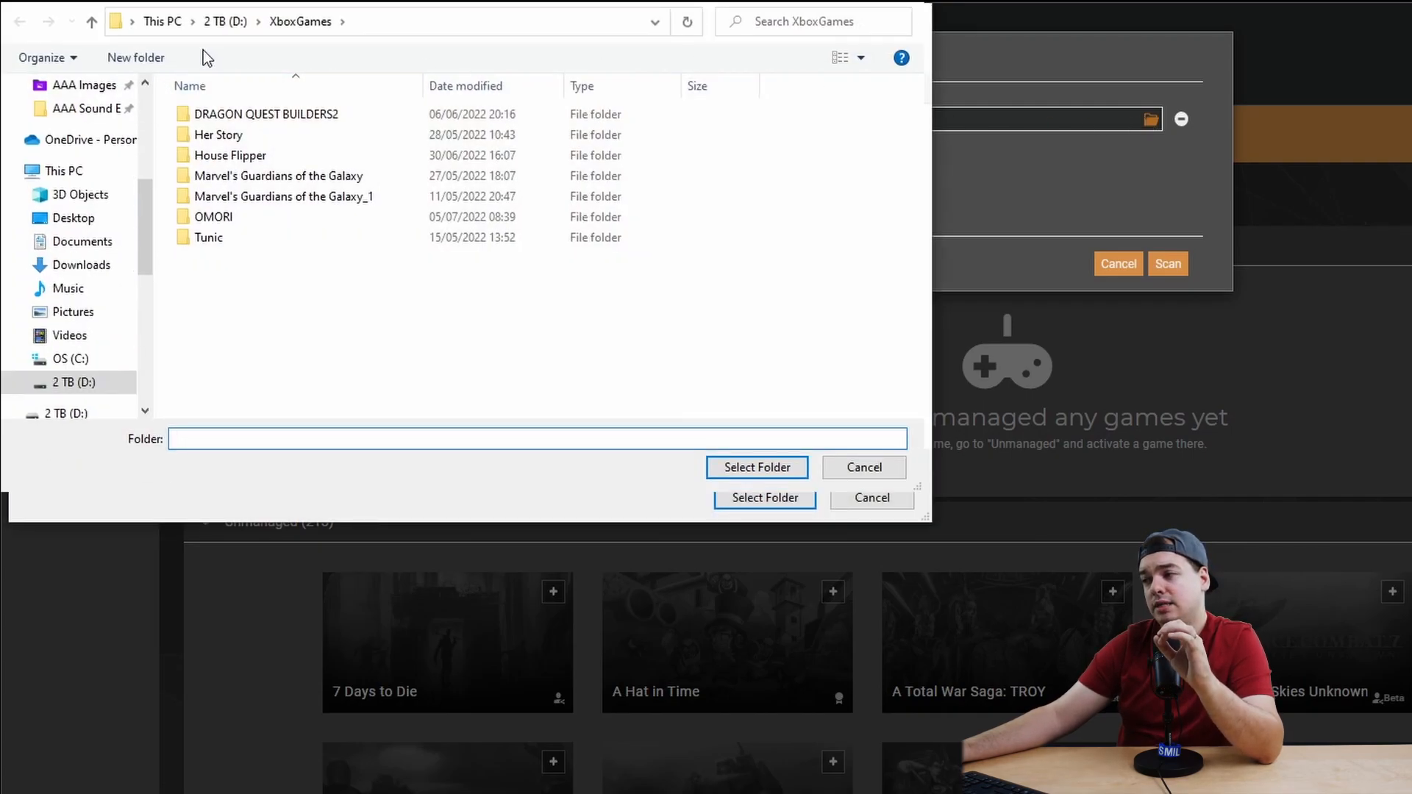
left_click(74, 383)
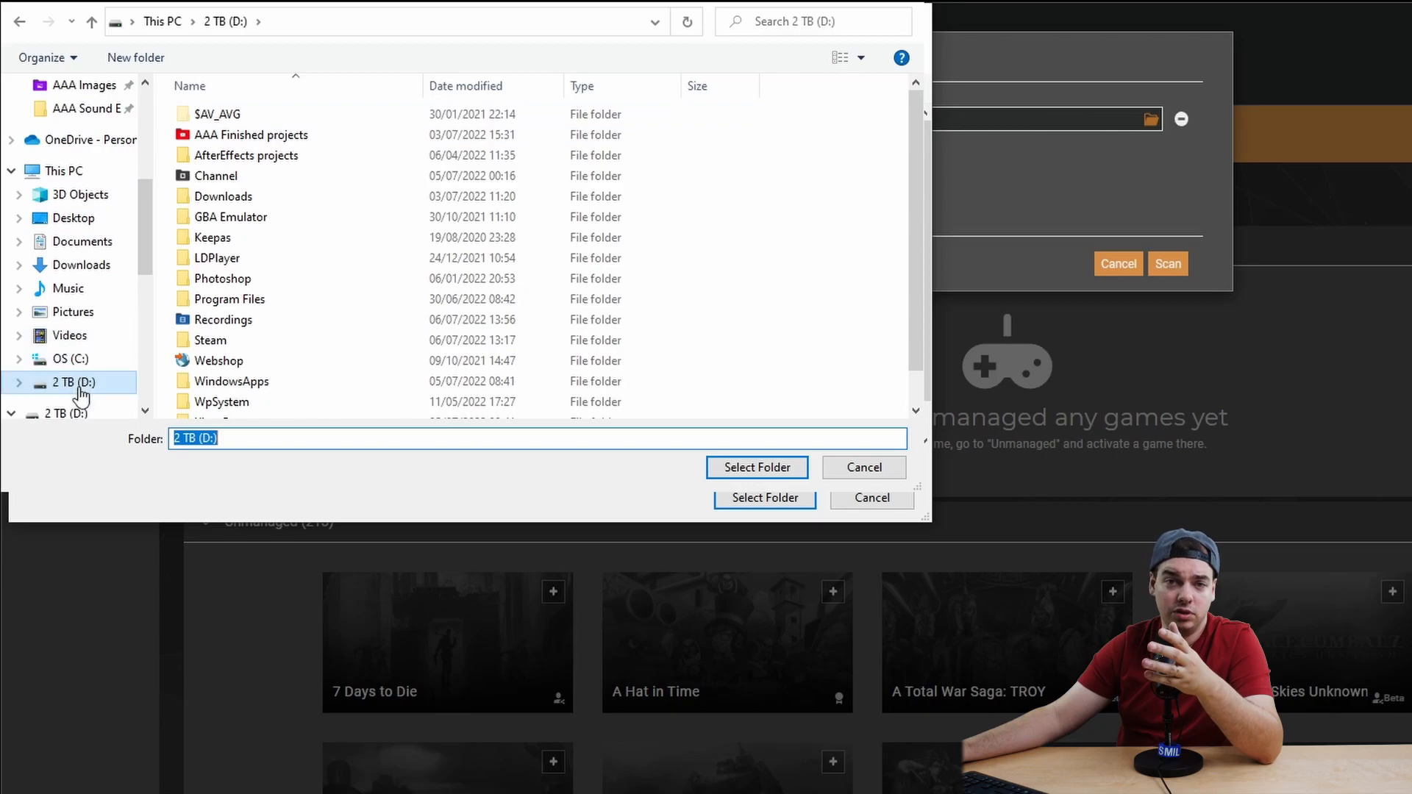
left_click(756, 468)
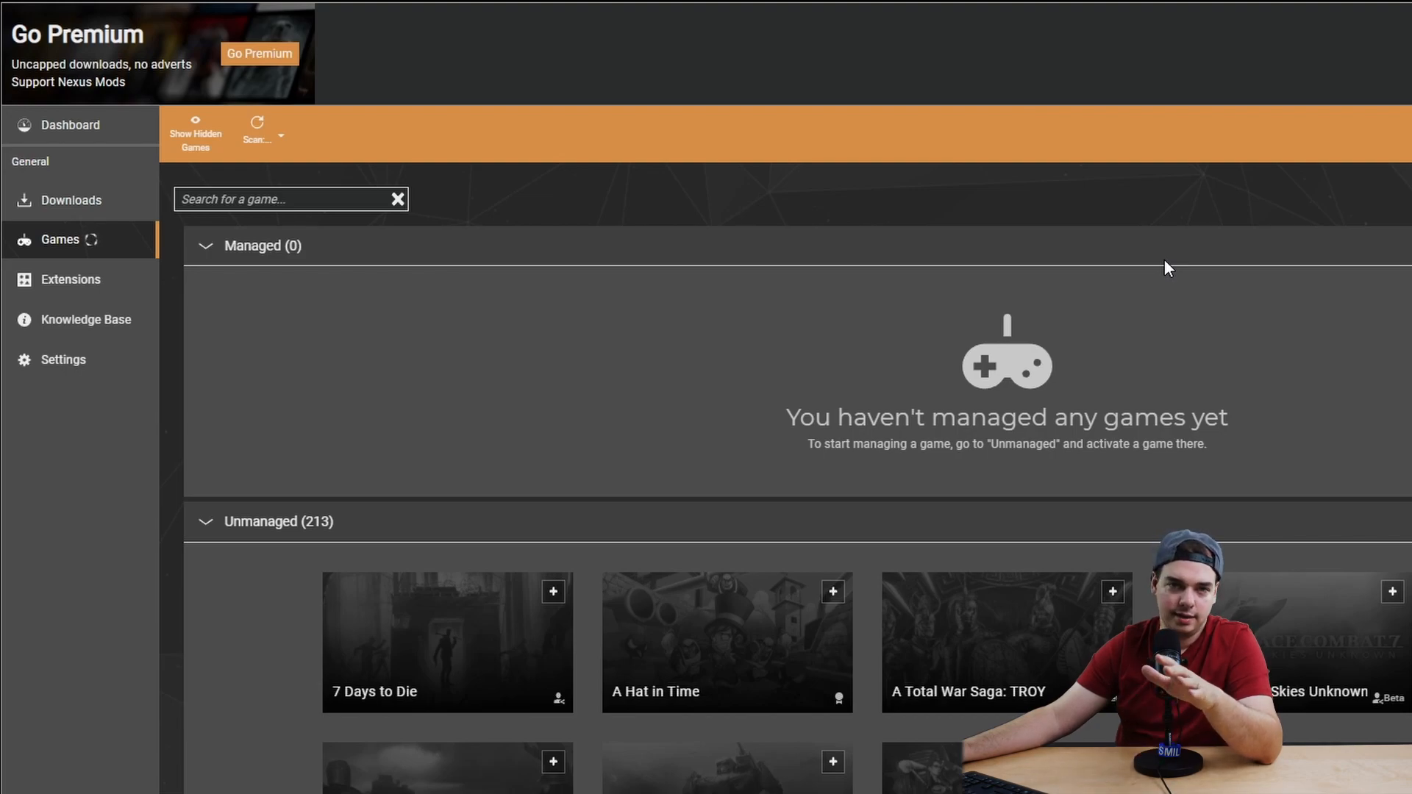
mouse_move(1159, 272)
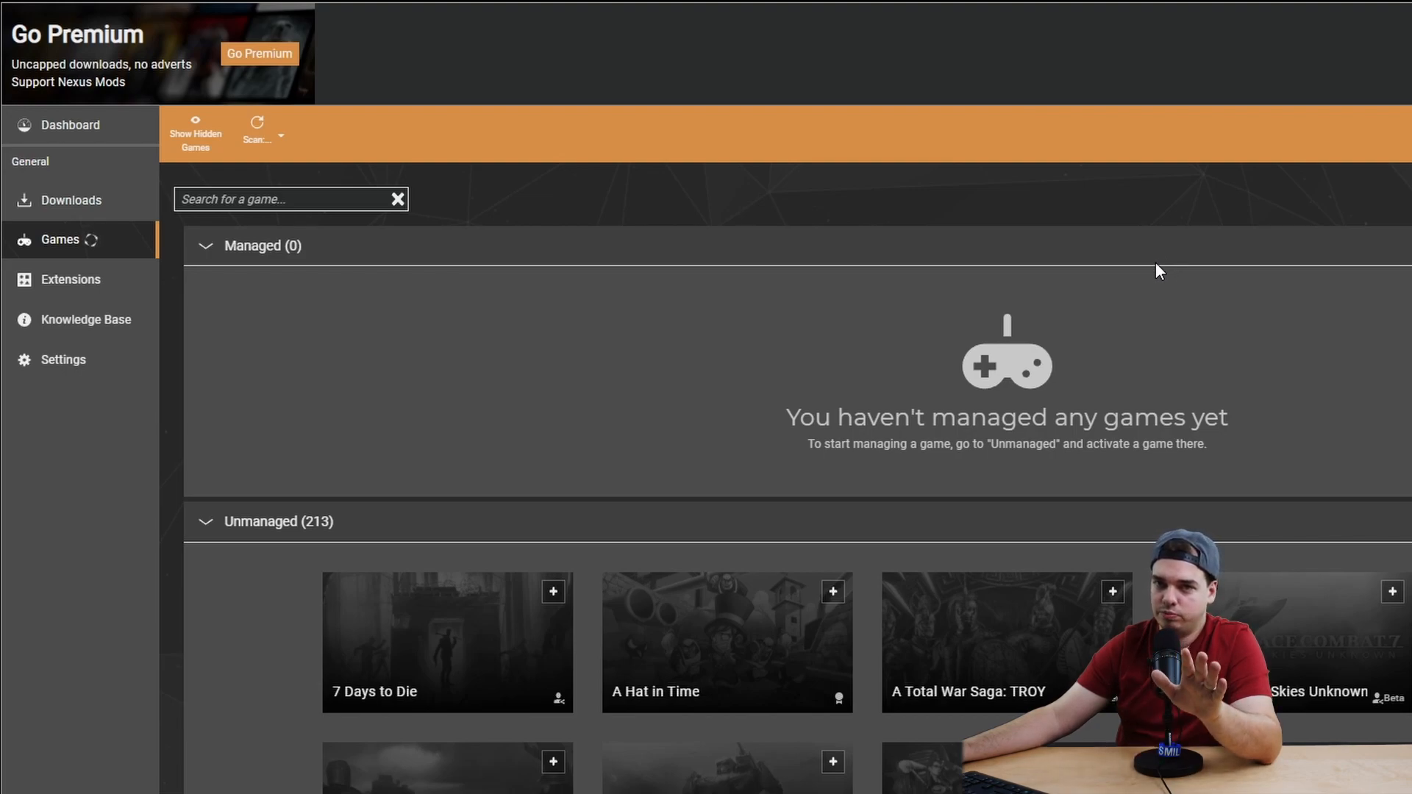
left_click(71, 124)
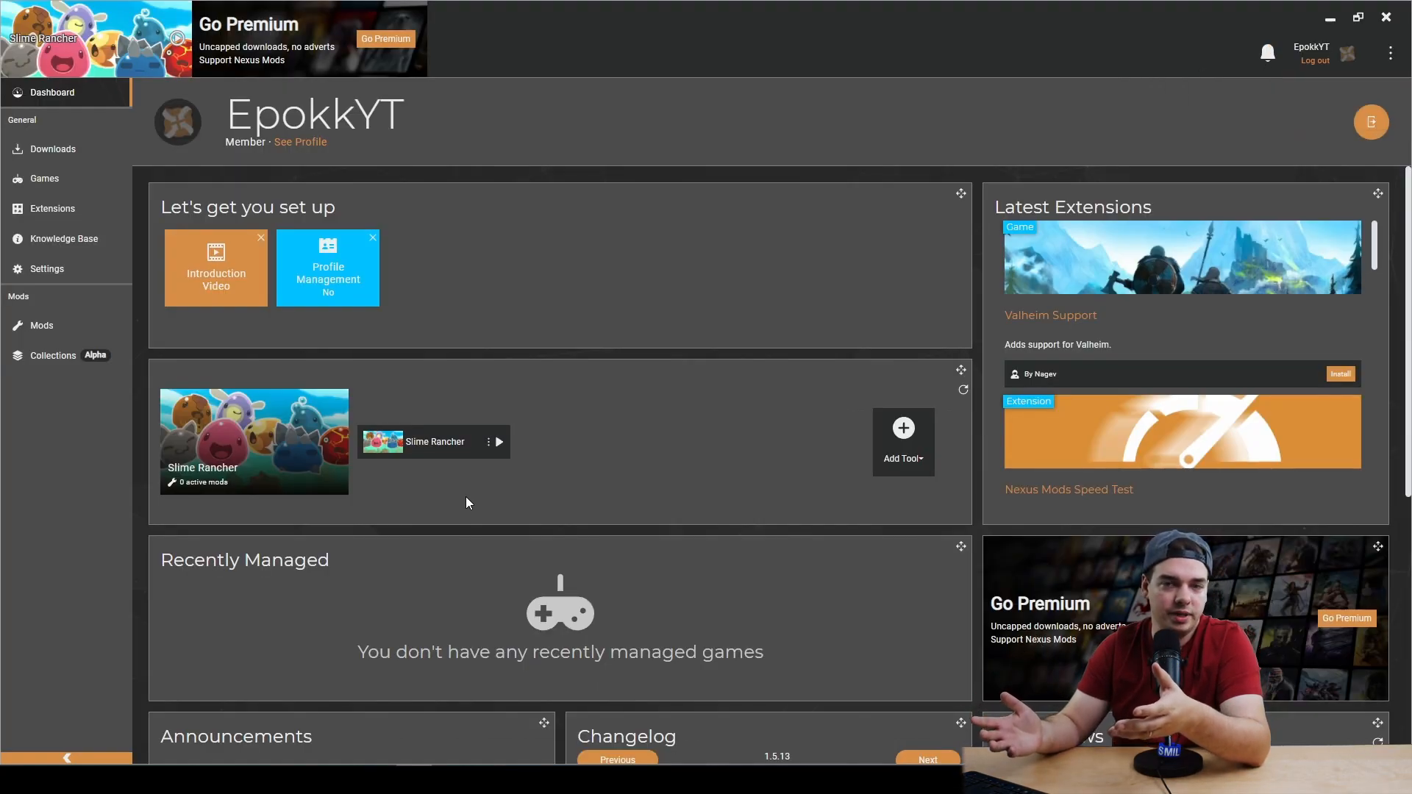
mouse_move(281, 311)
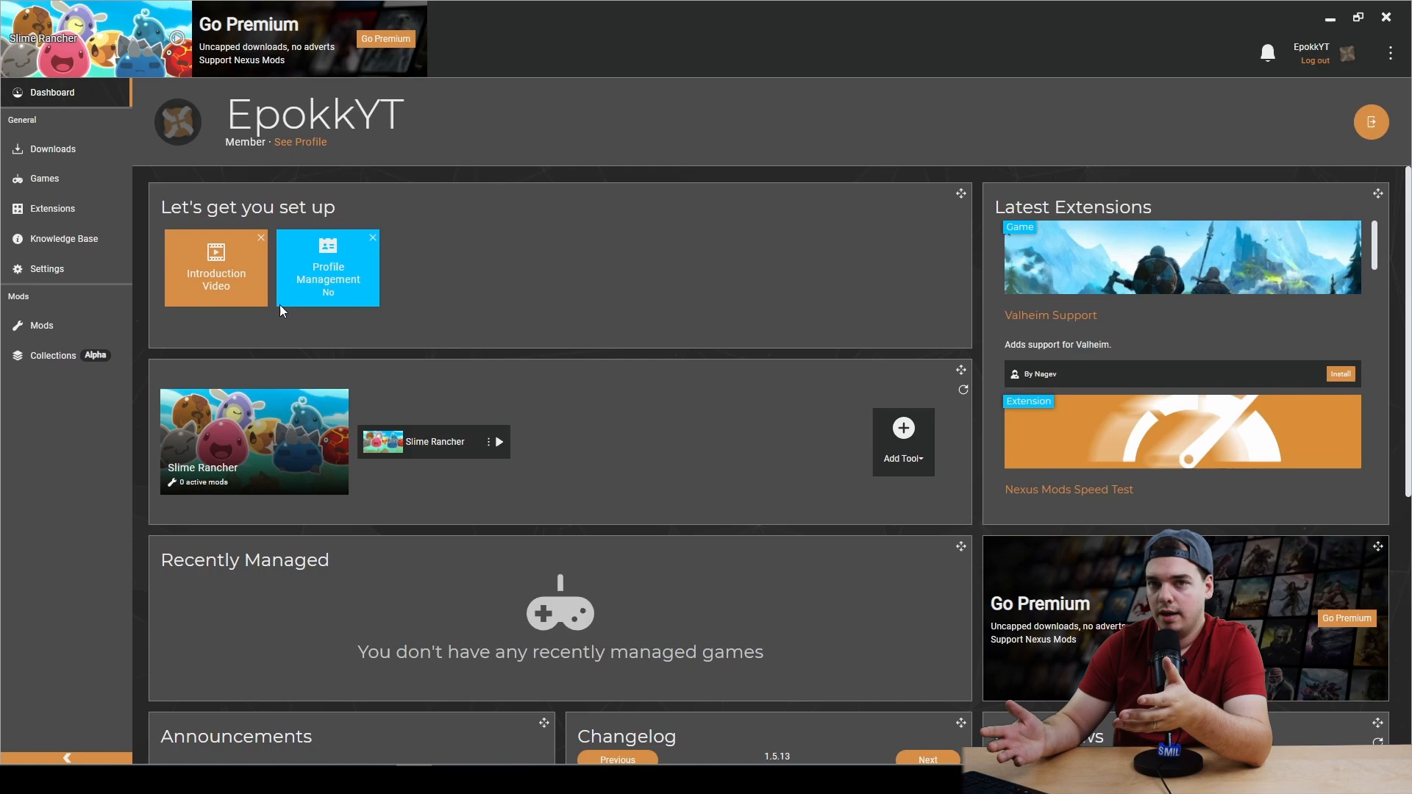
mouse_move(53, 207)
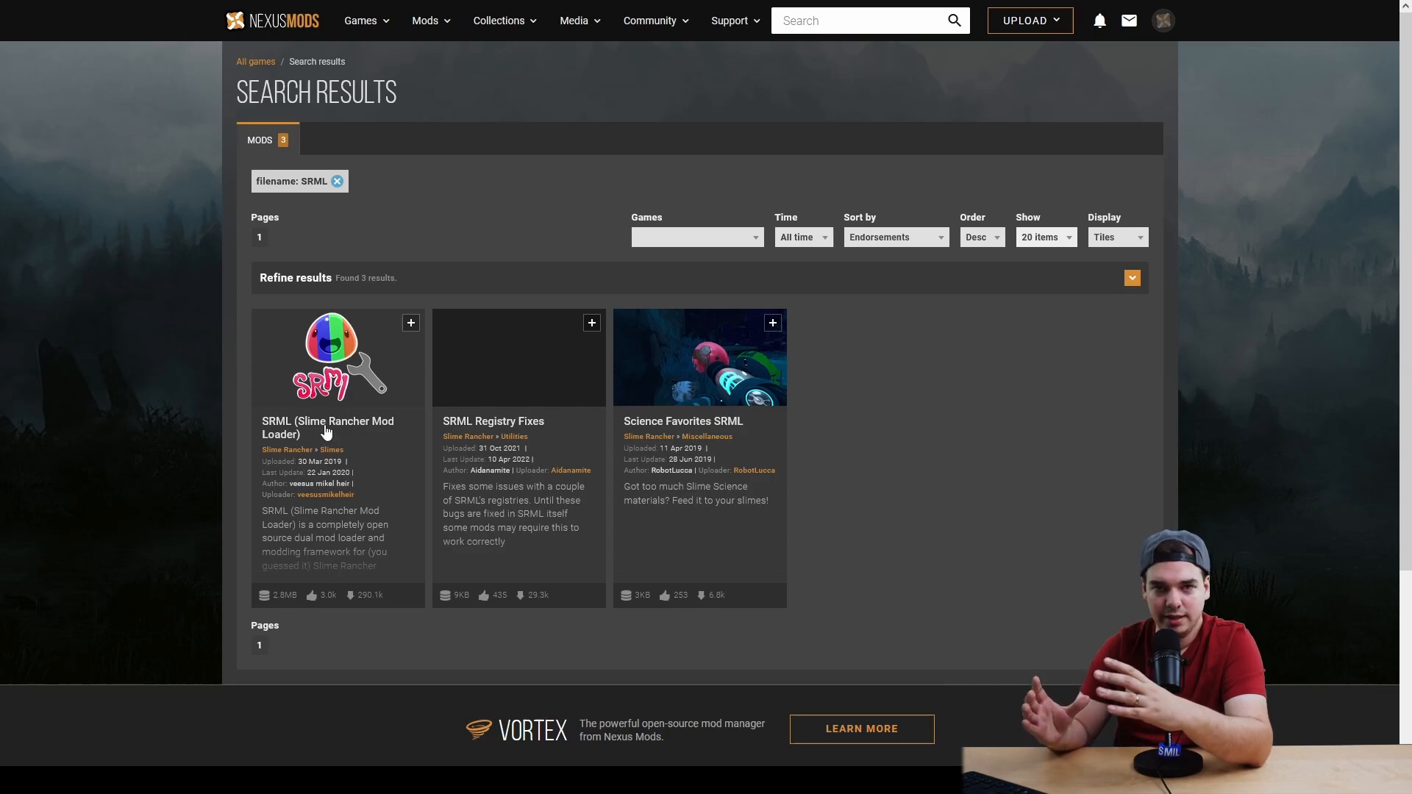
- From the SRML mod page request the Vortex download and choose the free Slow Download
left_click(327, 426)
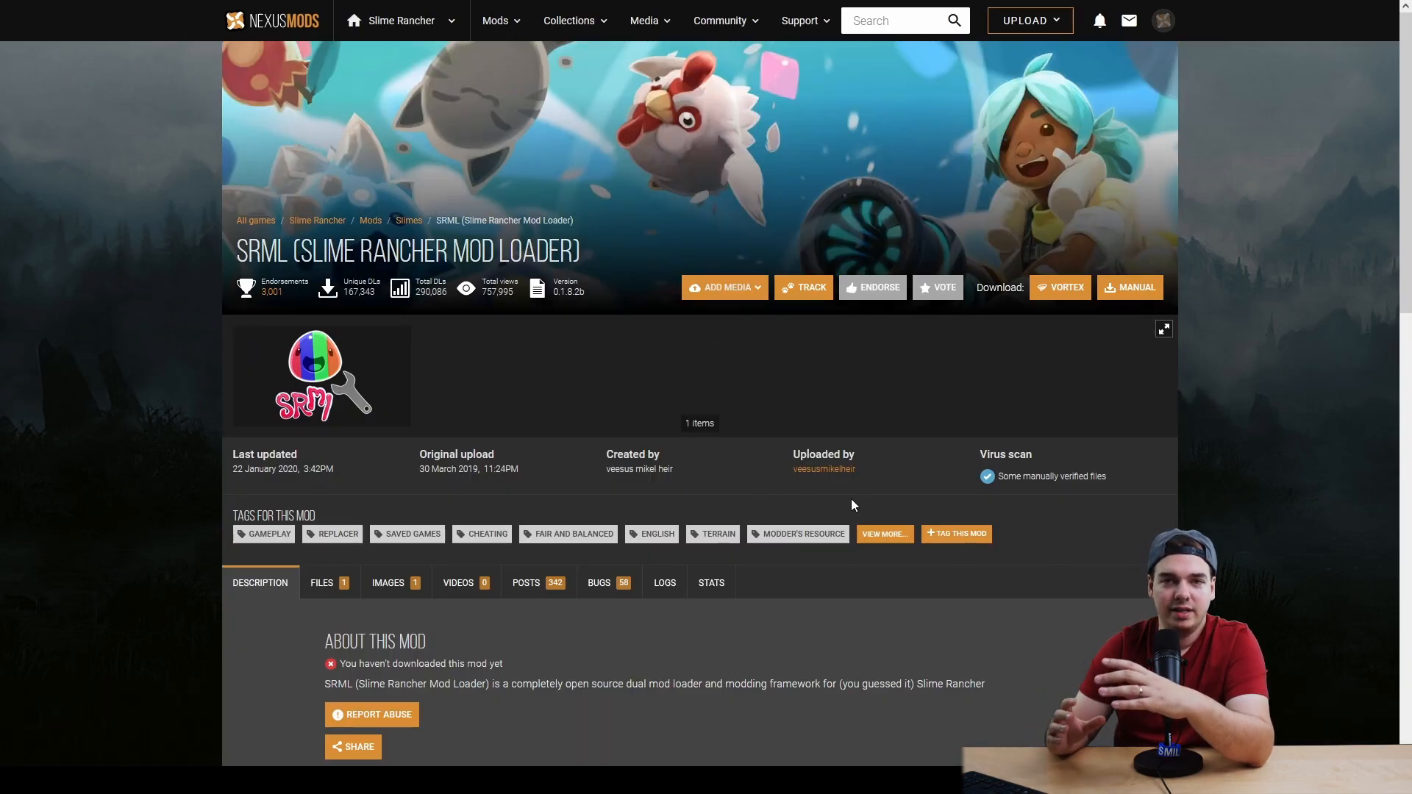
mouse_move(1042, 309)
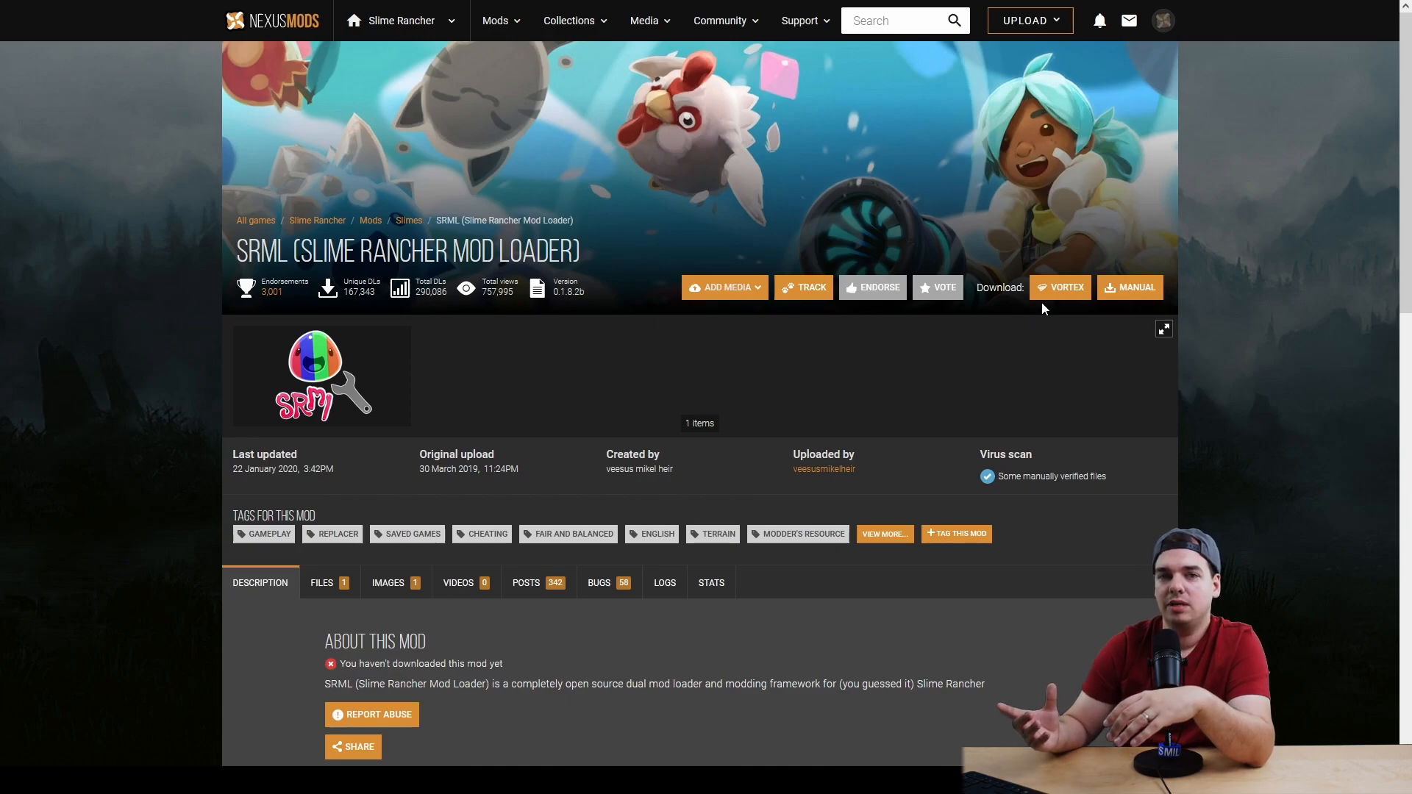
left_click(1129, 286)
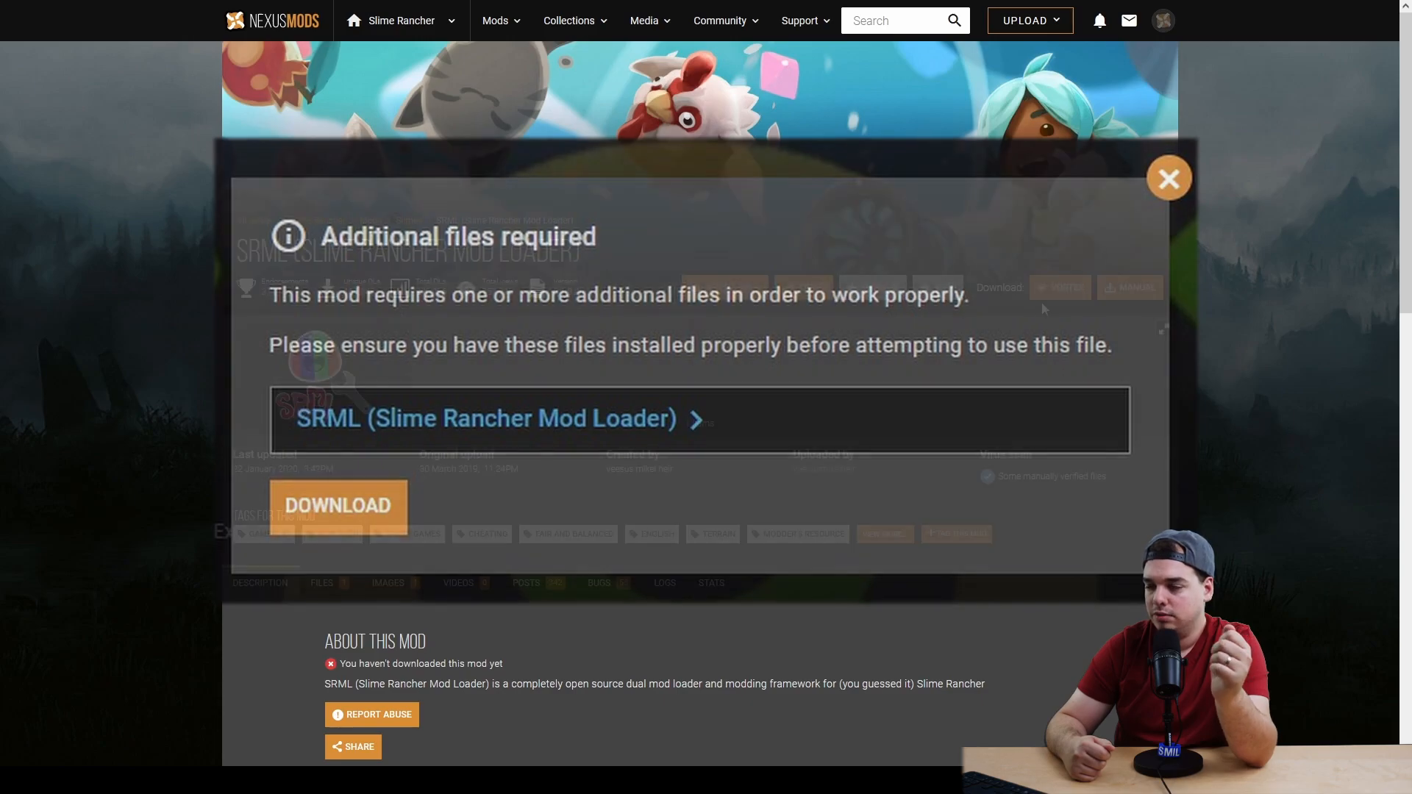
left_click(1168, 178)
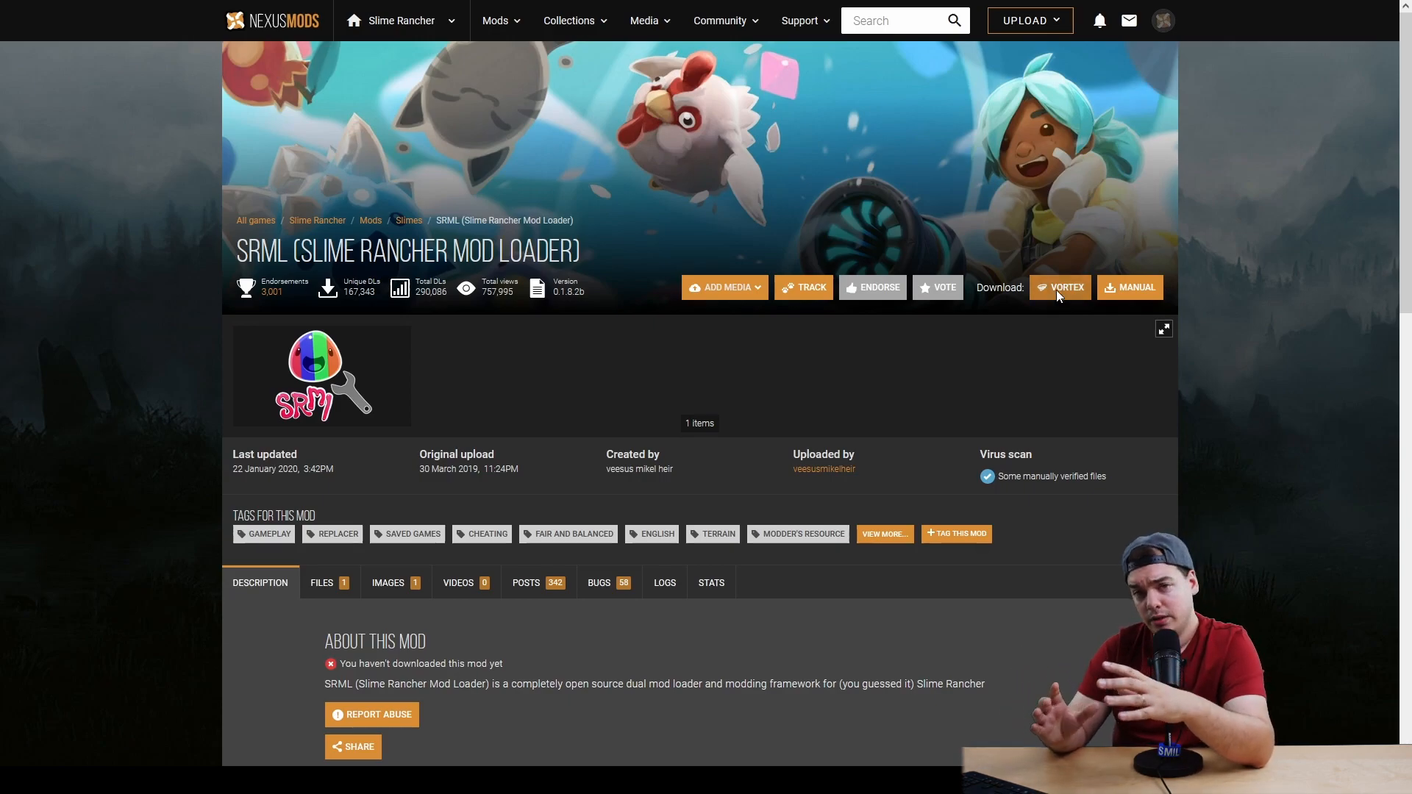
left_click(1059, 287)
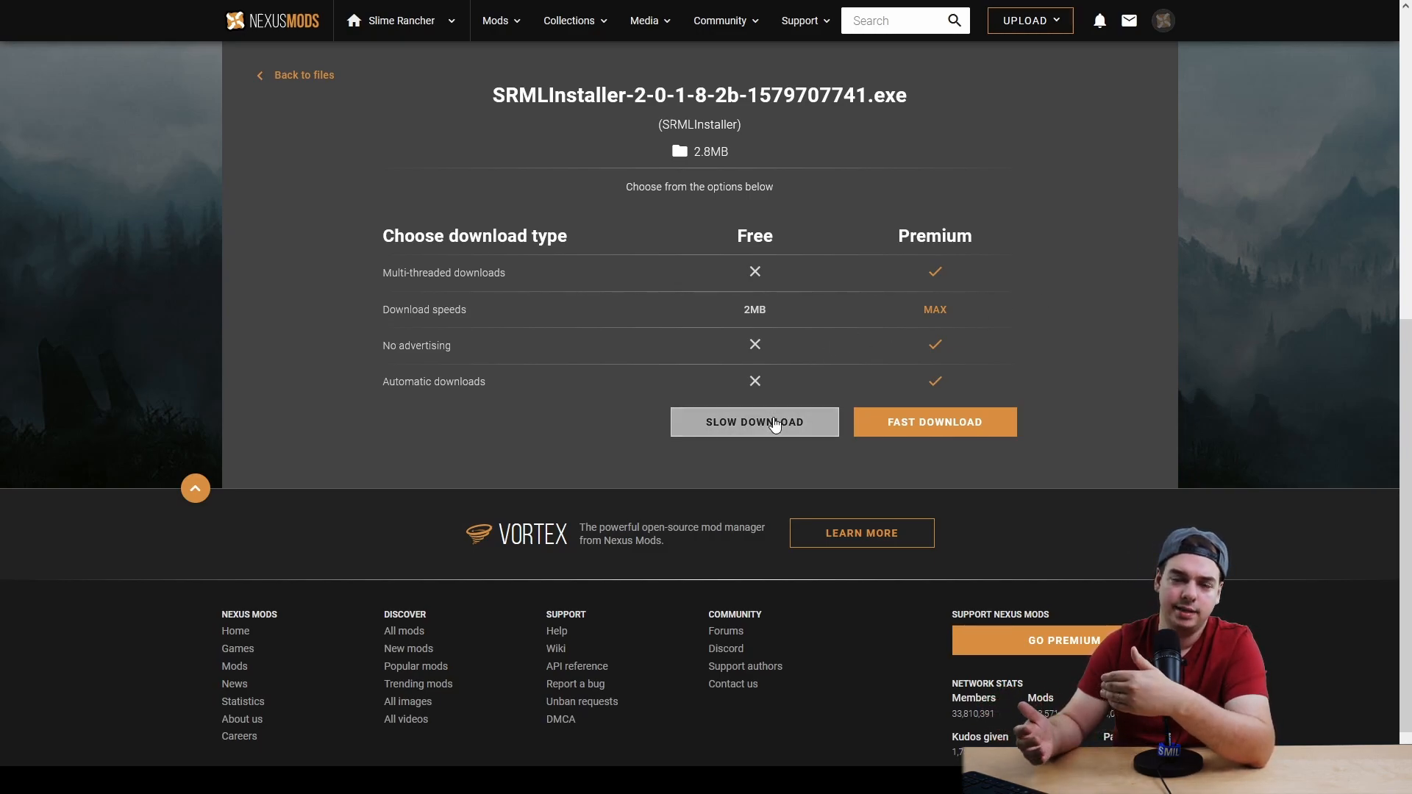
left_click(753, 422)
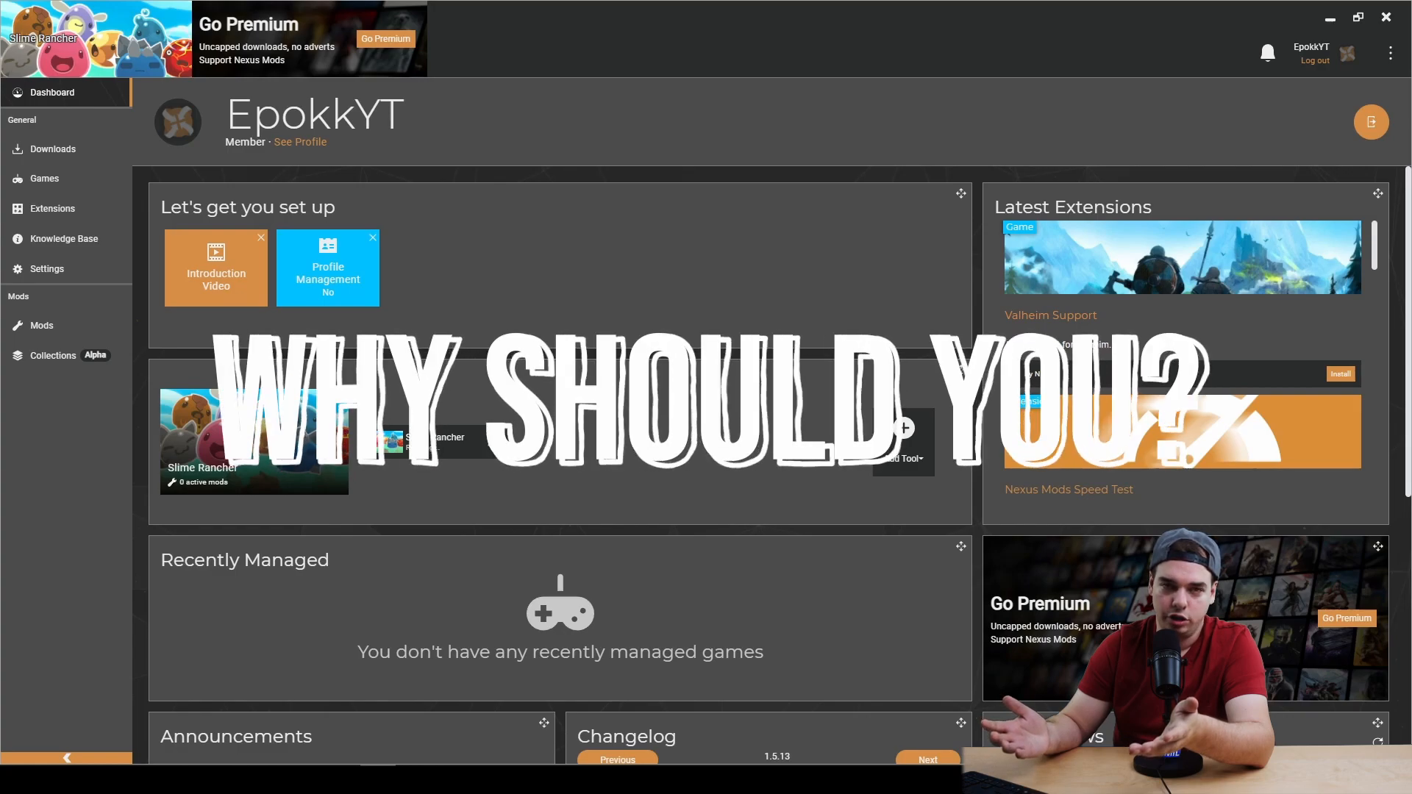
- Check Downloads for the SRML install, dismiss the Mod installed notice and view the Mods list
left_click(44, 178)
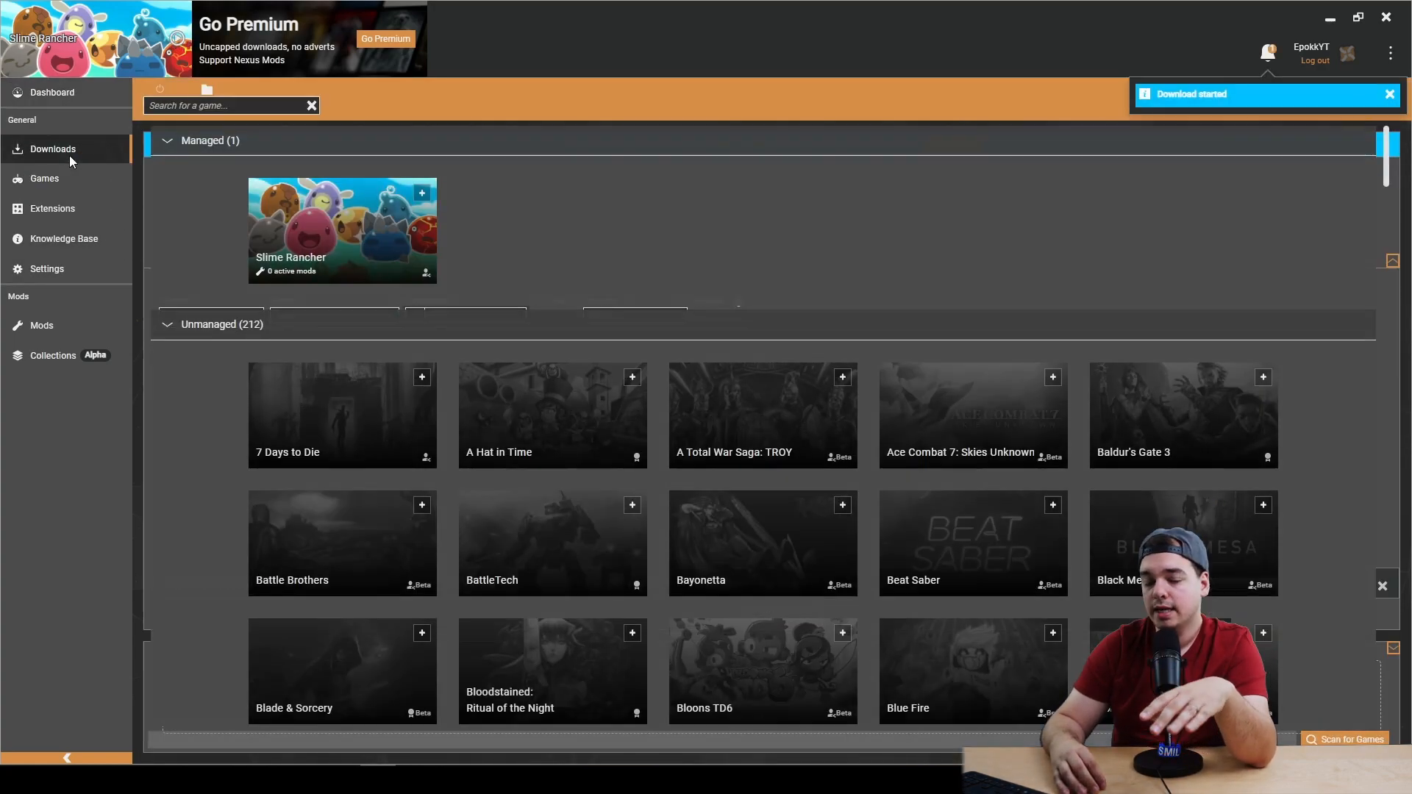
left_click(53, 149)
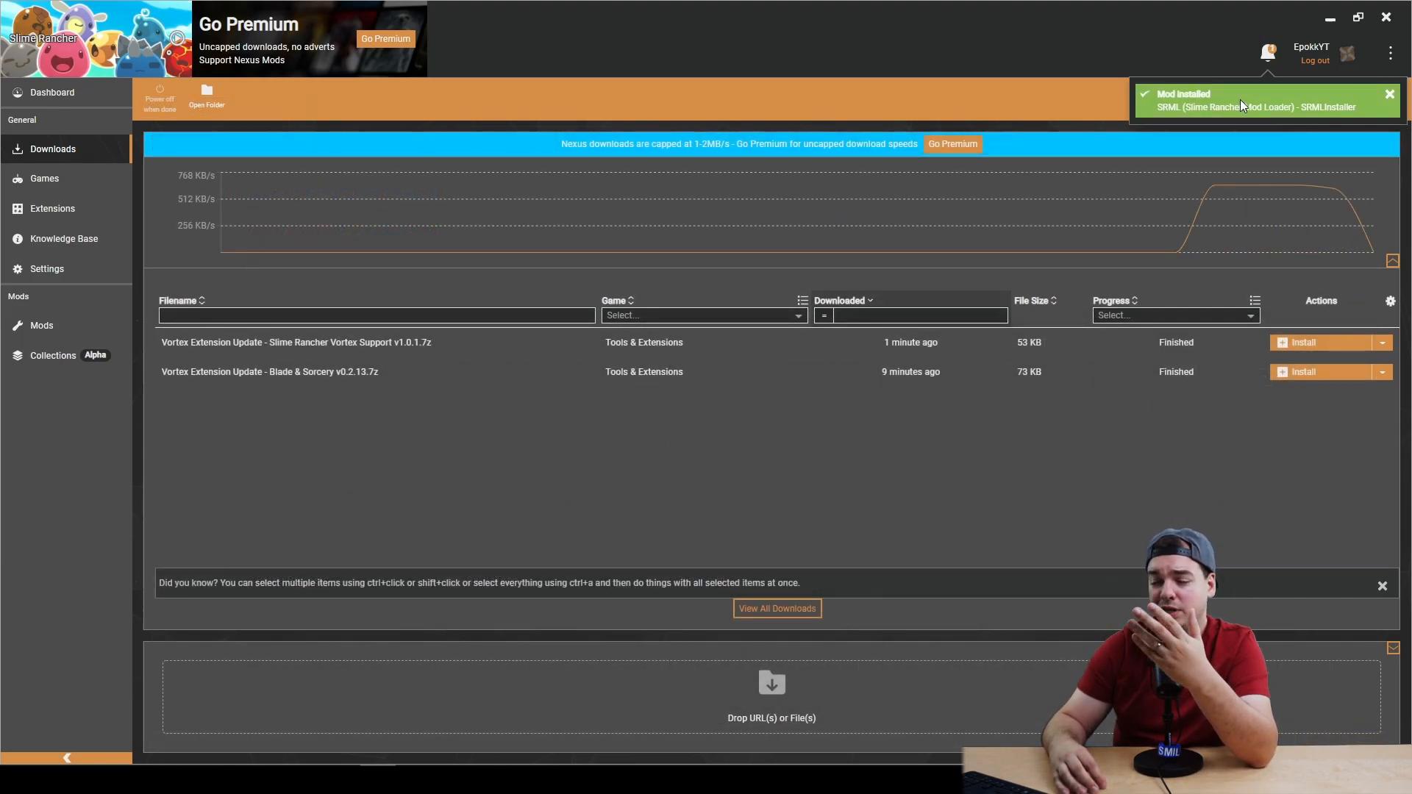
left_click(1390, 94)
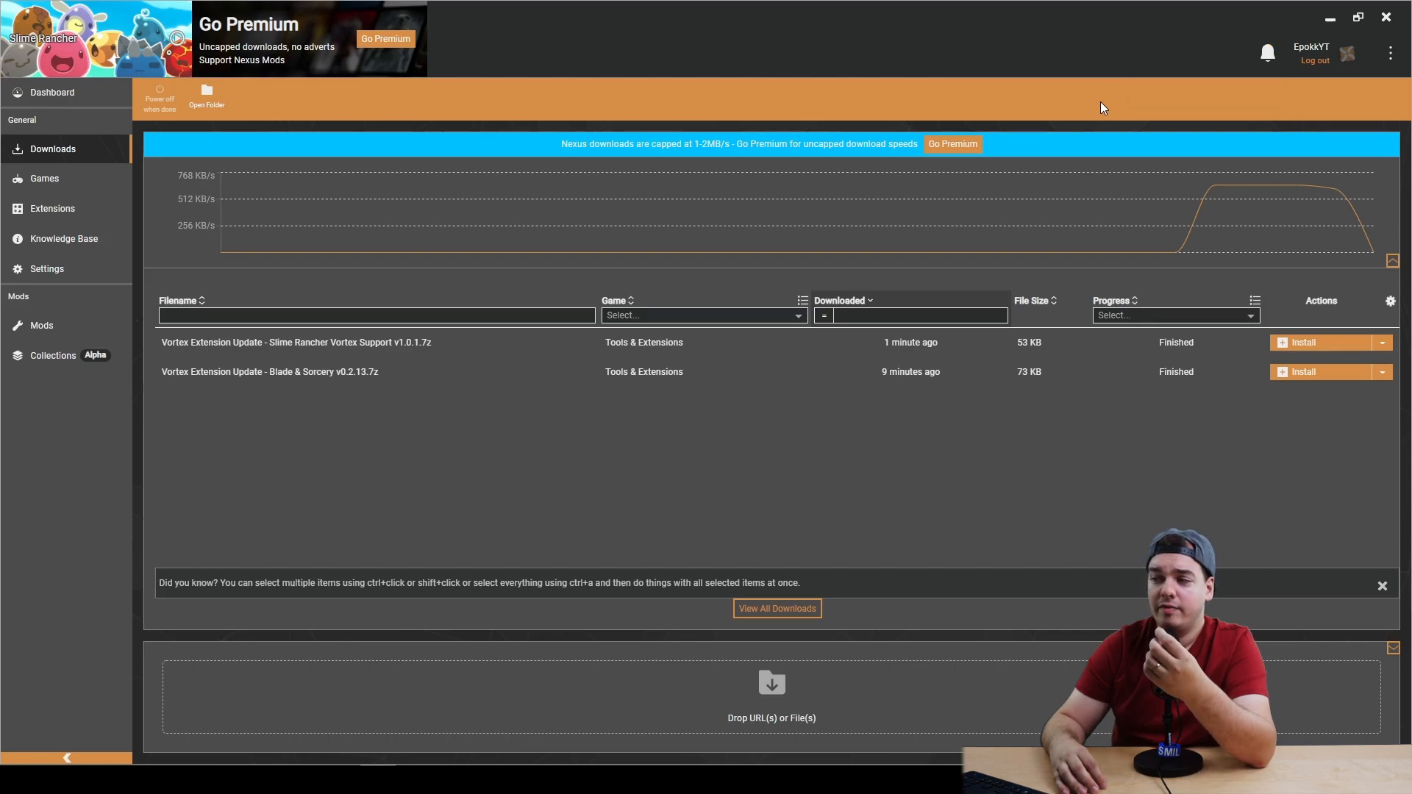
left_click(41, 325)
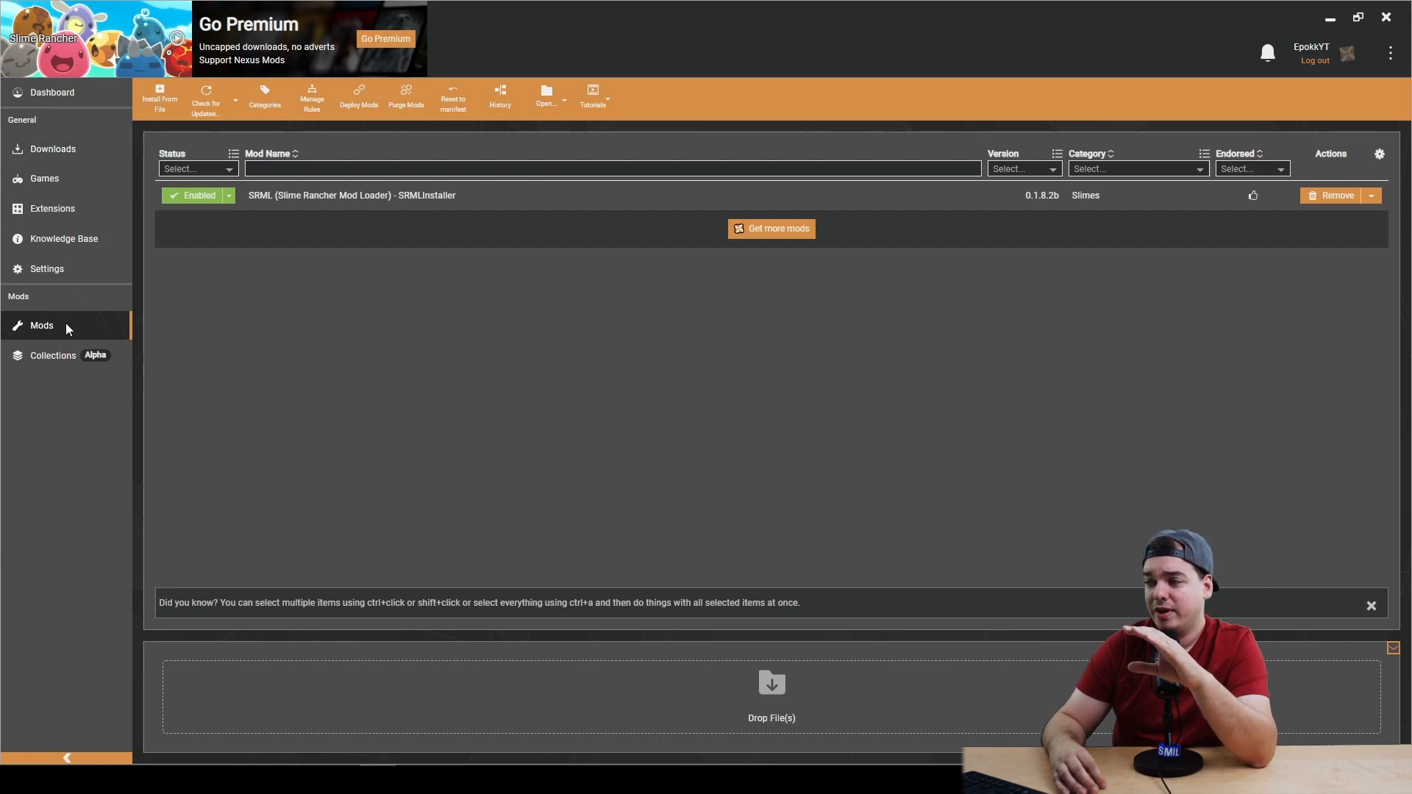
mouse_move(335, 206)
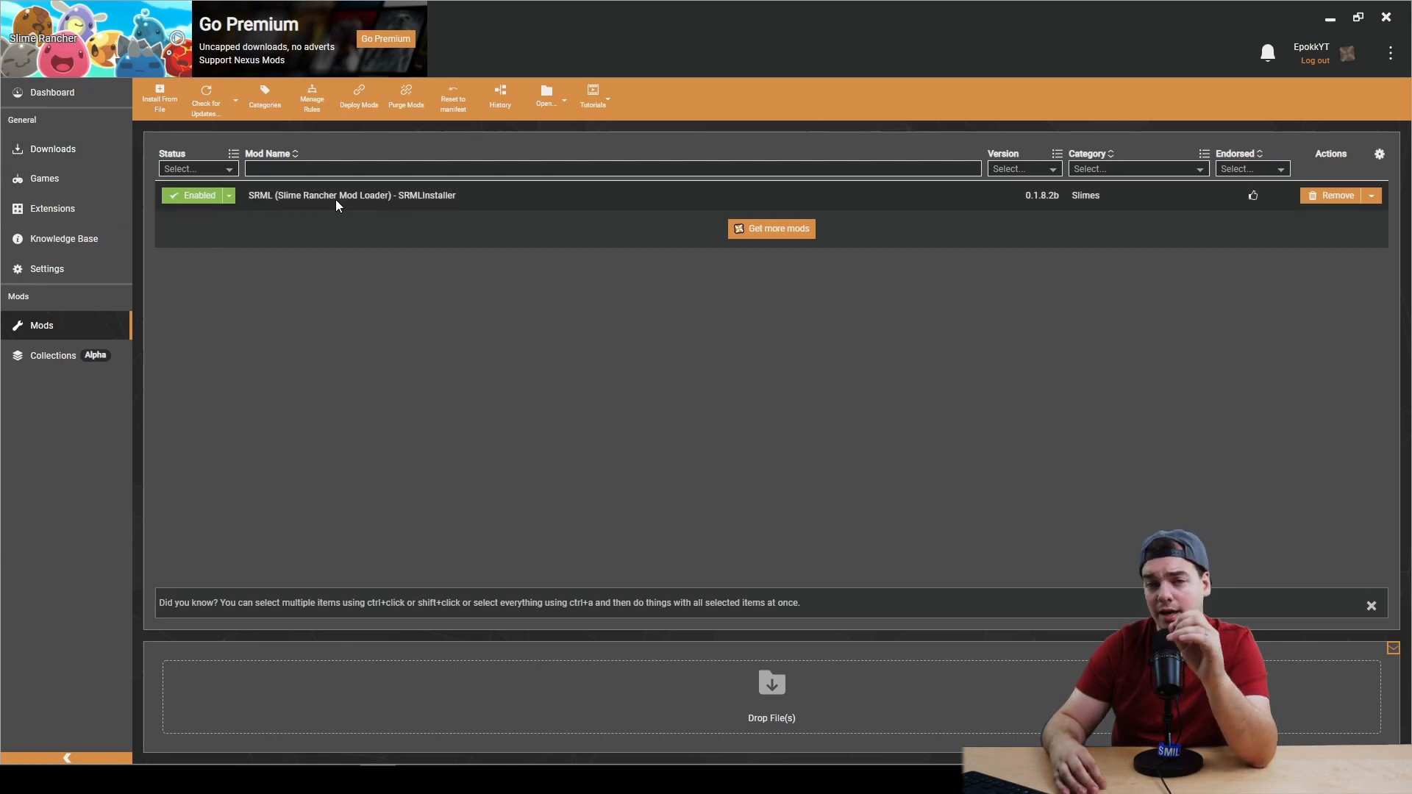
- Inspect SRML's status states and its extra actions like reinstall and check for updates
left_click(230, 196)
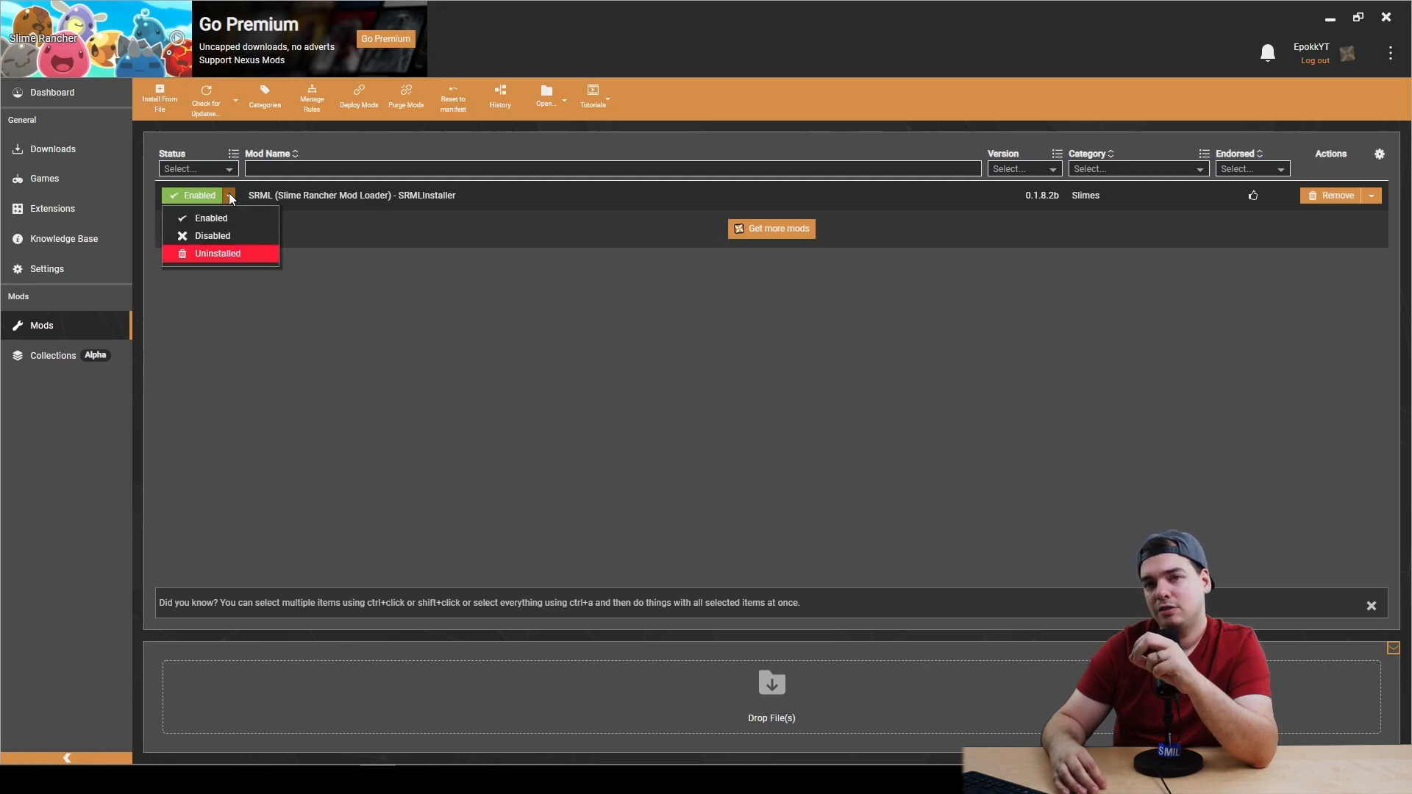
mouse_move(334, 291)
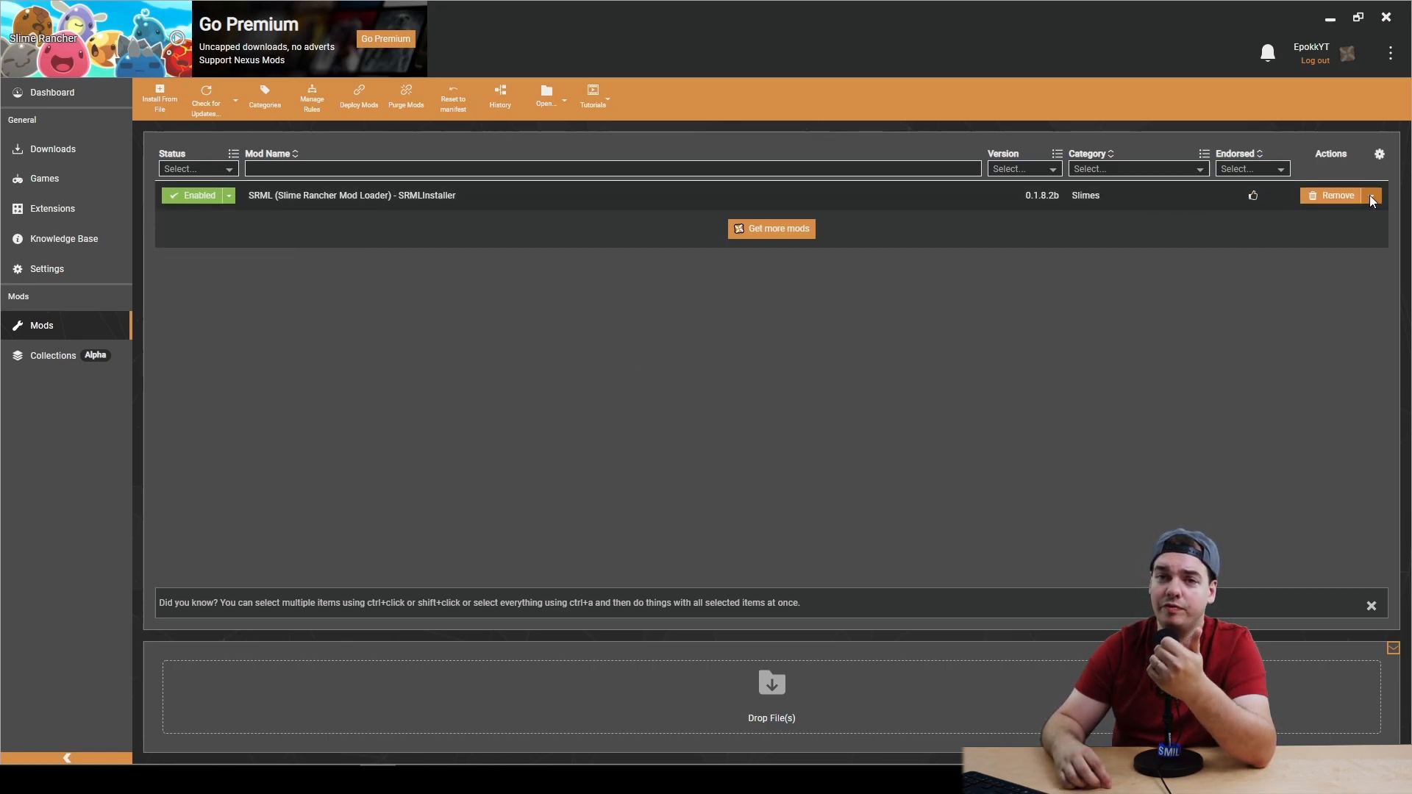
left_click(1370, 196)
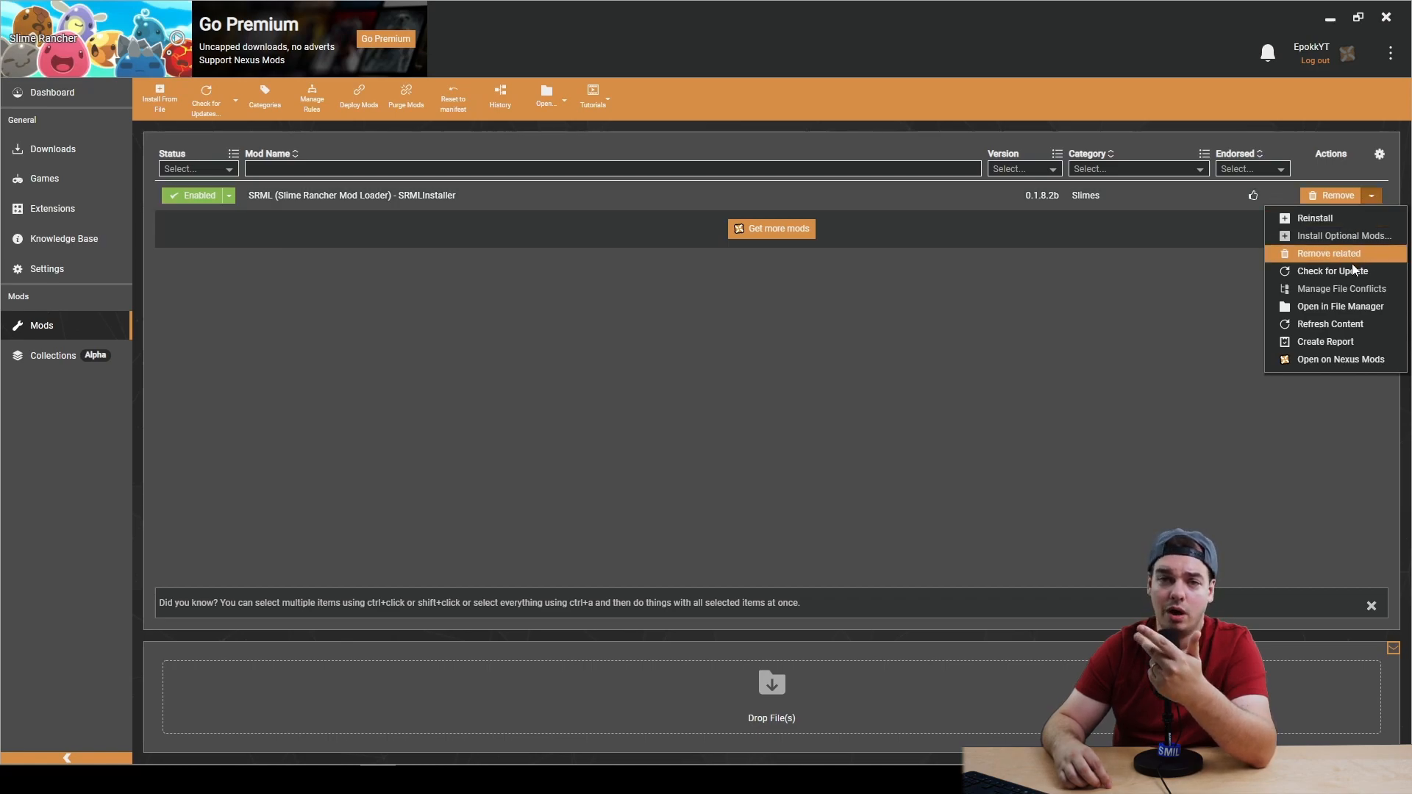
mouse_move(1324, 341)
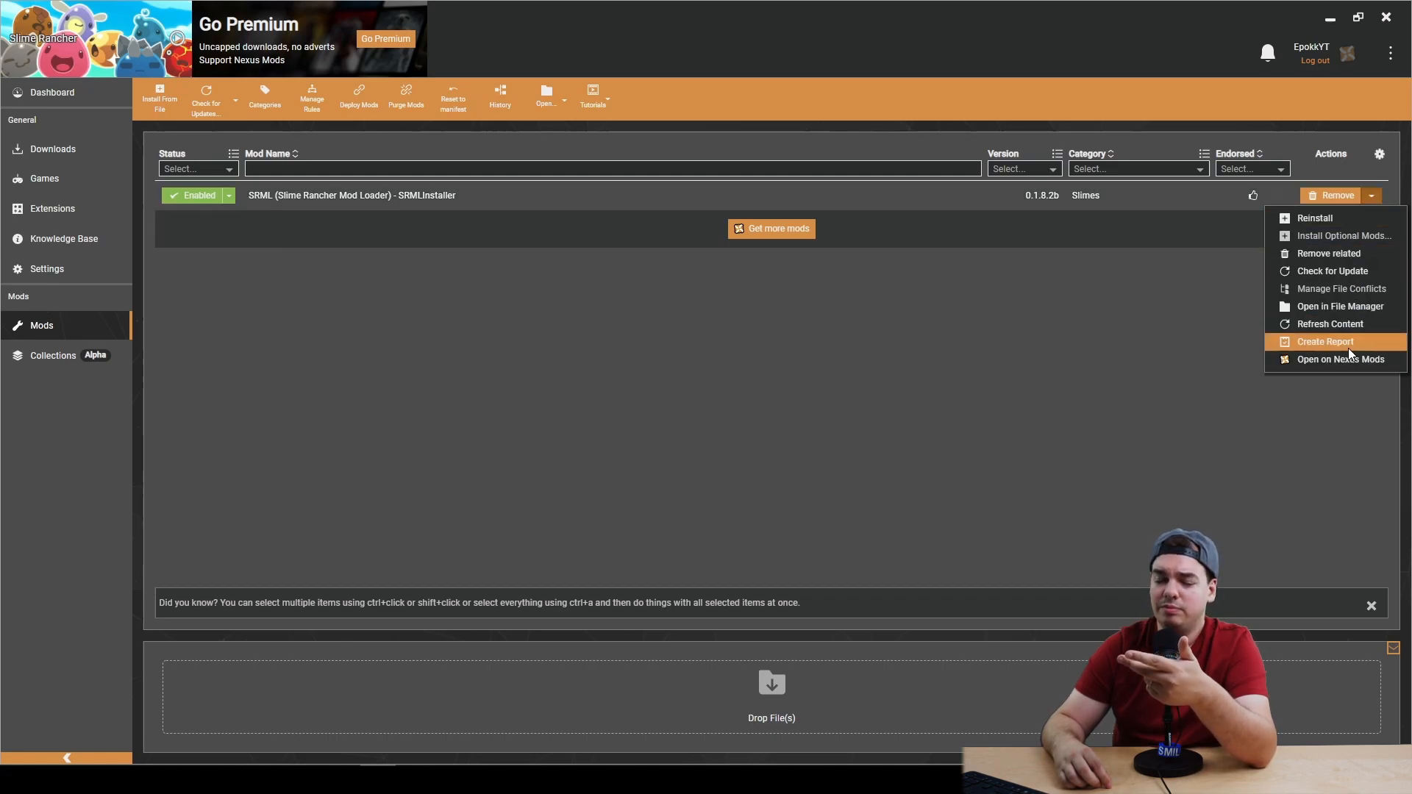
mouse_move(1313, 218)
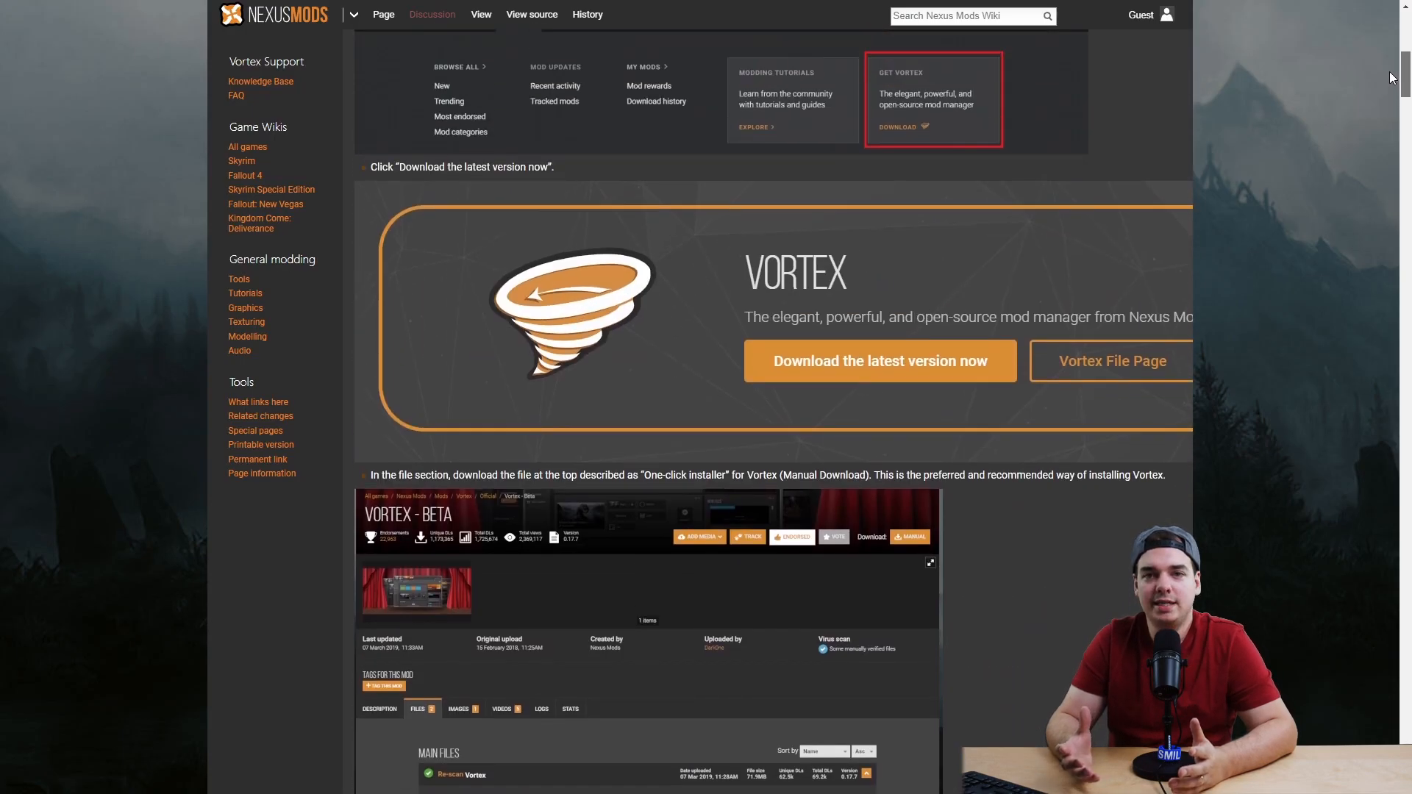
scroll("up", 3)
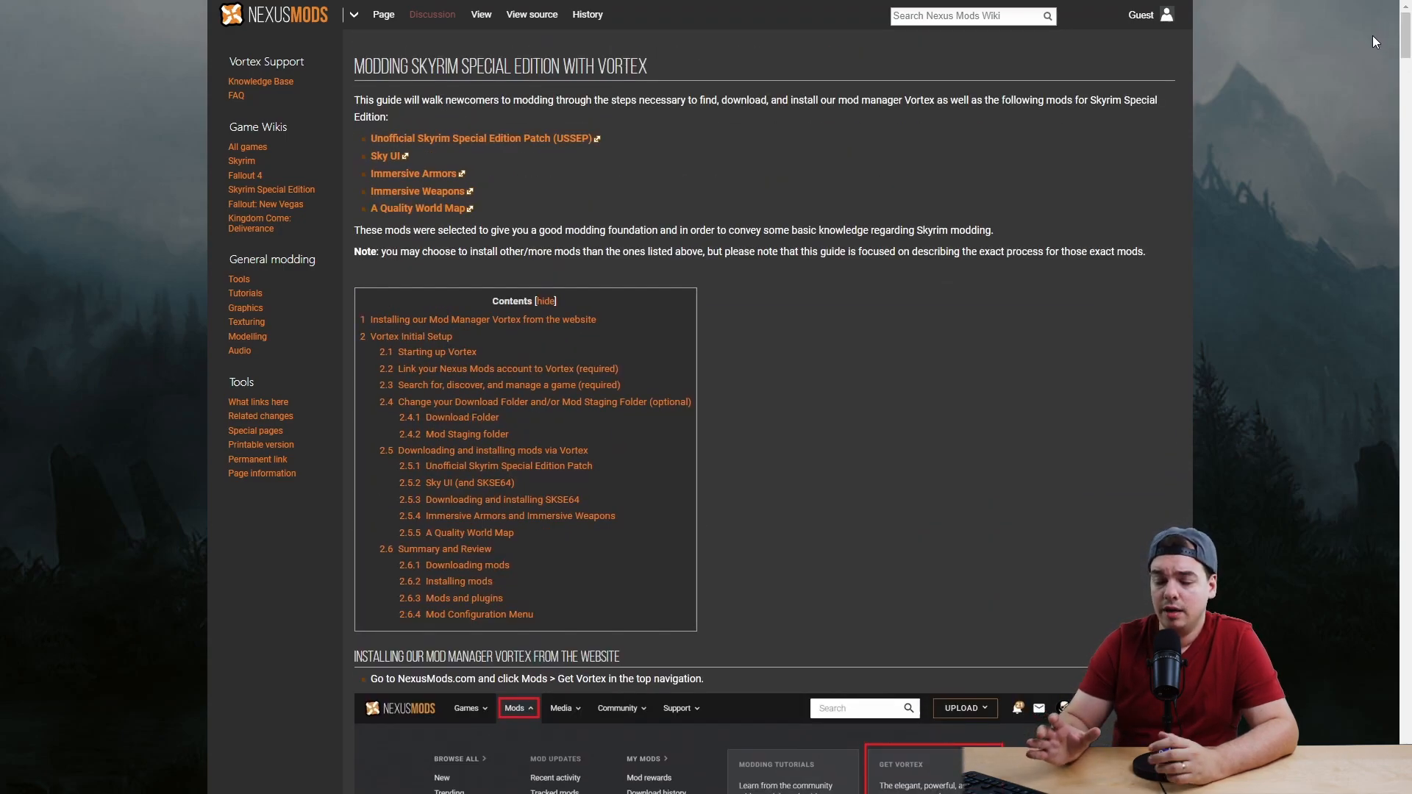
scroll("down", 3)
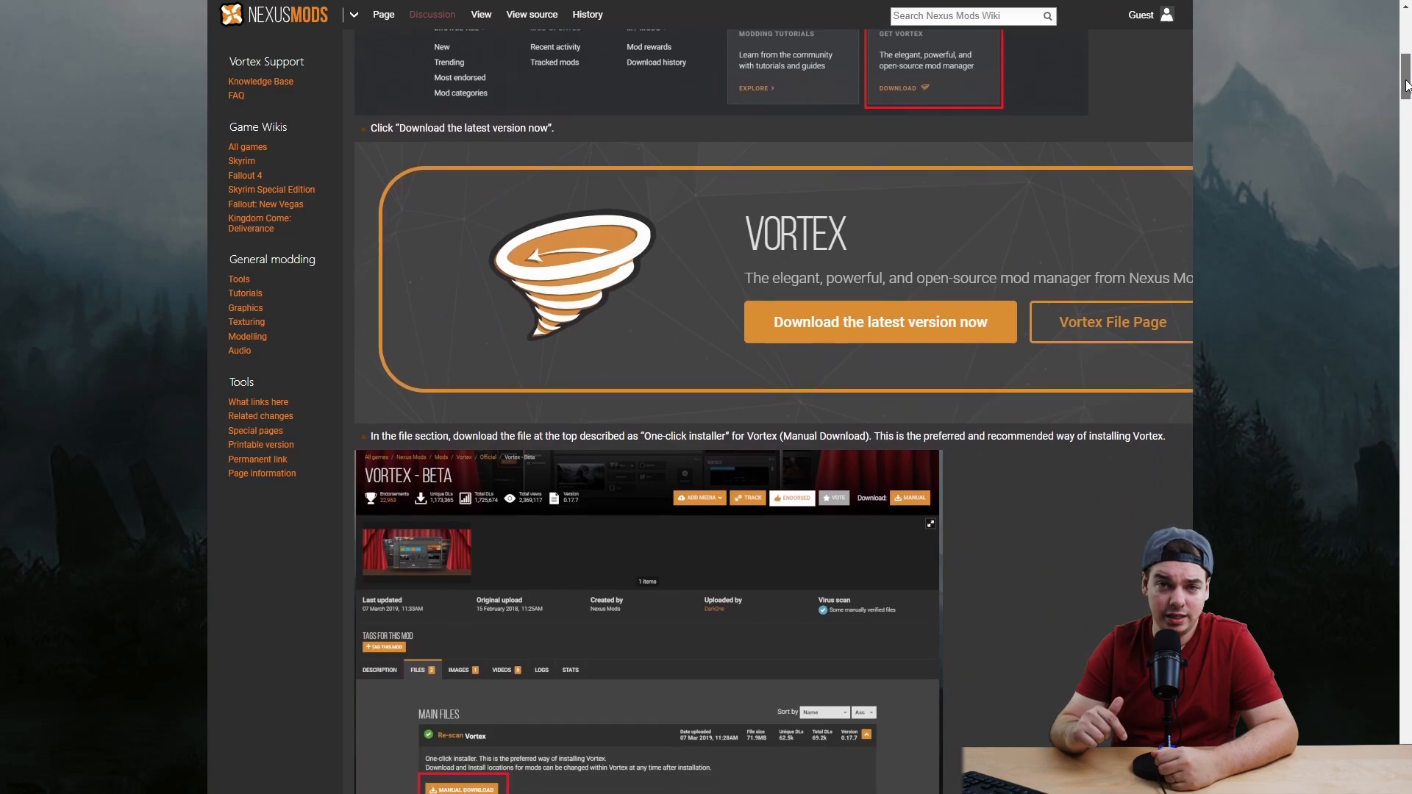
scroll("down", 3)
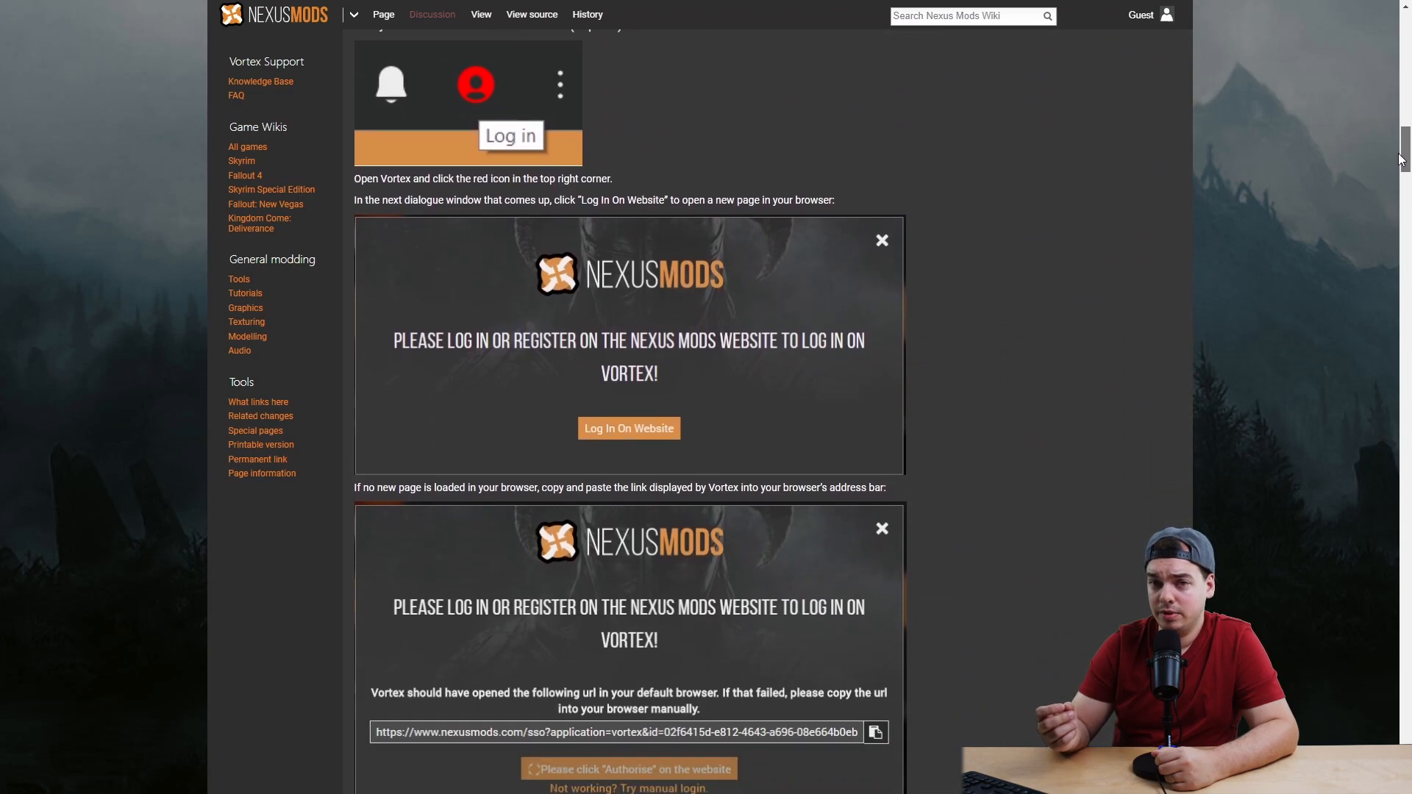
scroll("down", 3)
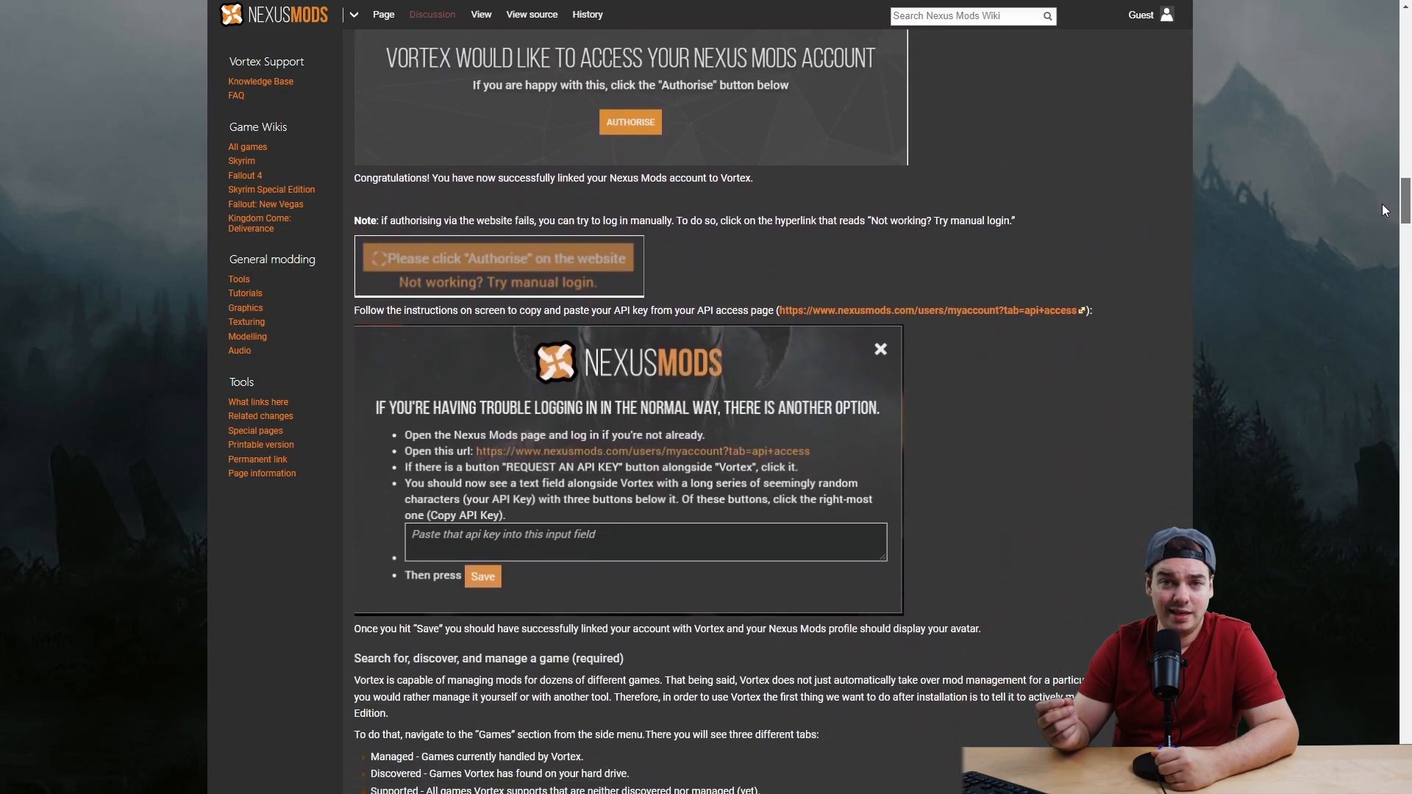
scroll("down", 3)
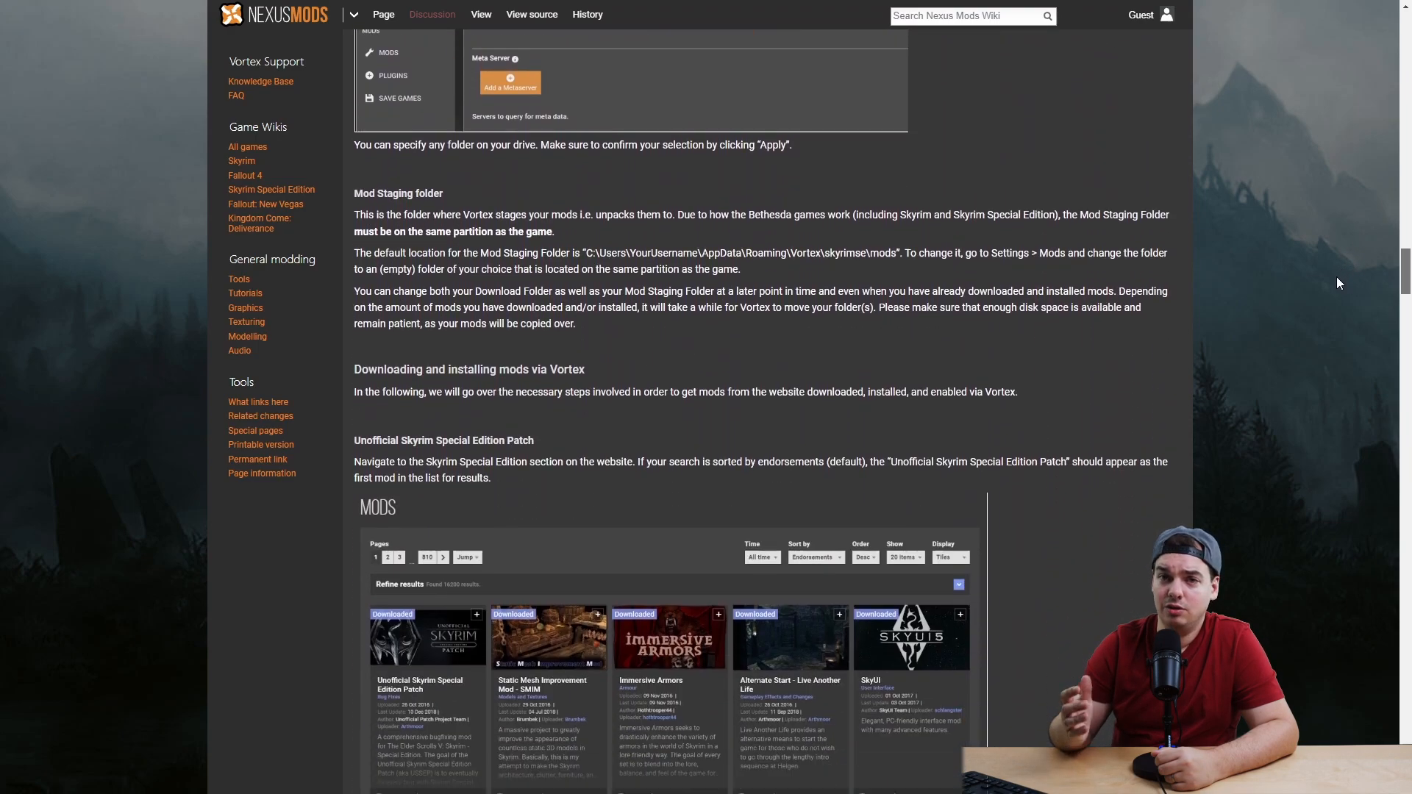
scroll("down", 3)
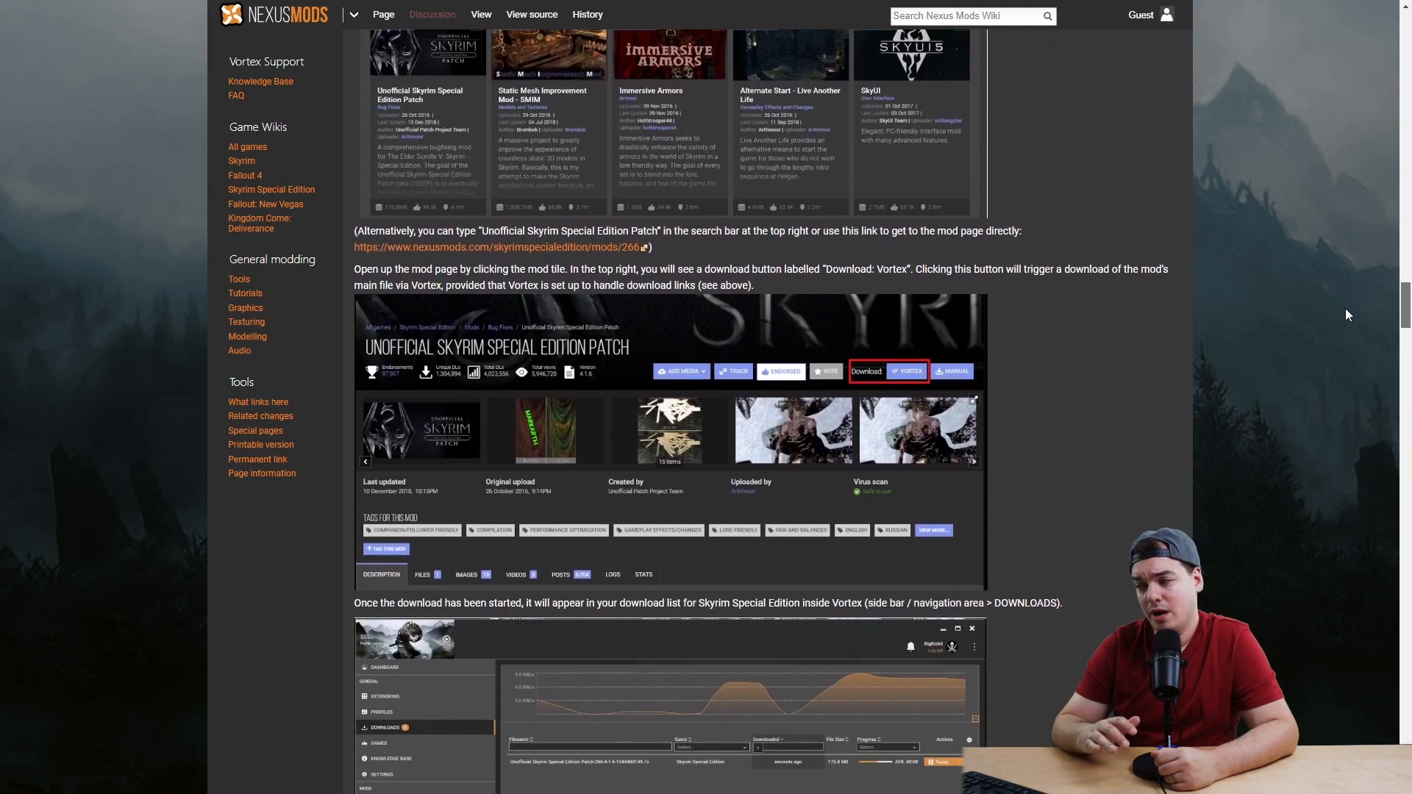
scroll("down", 3)
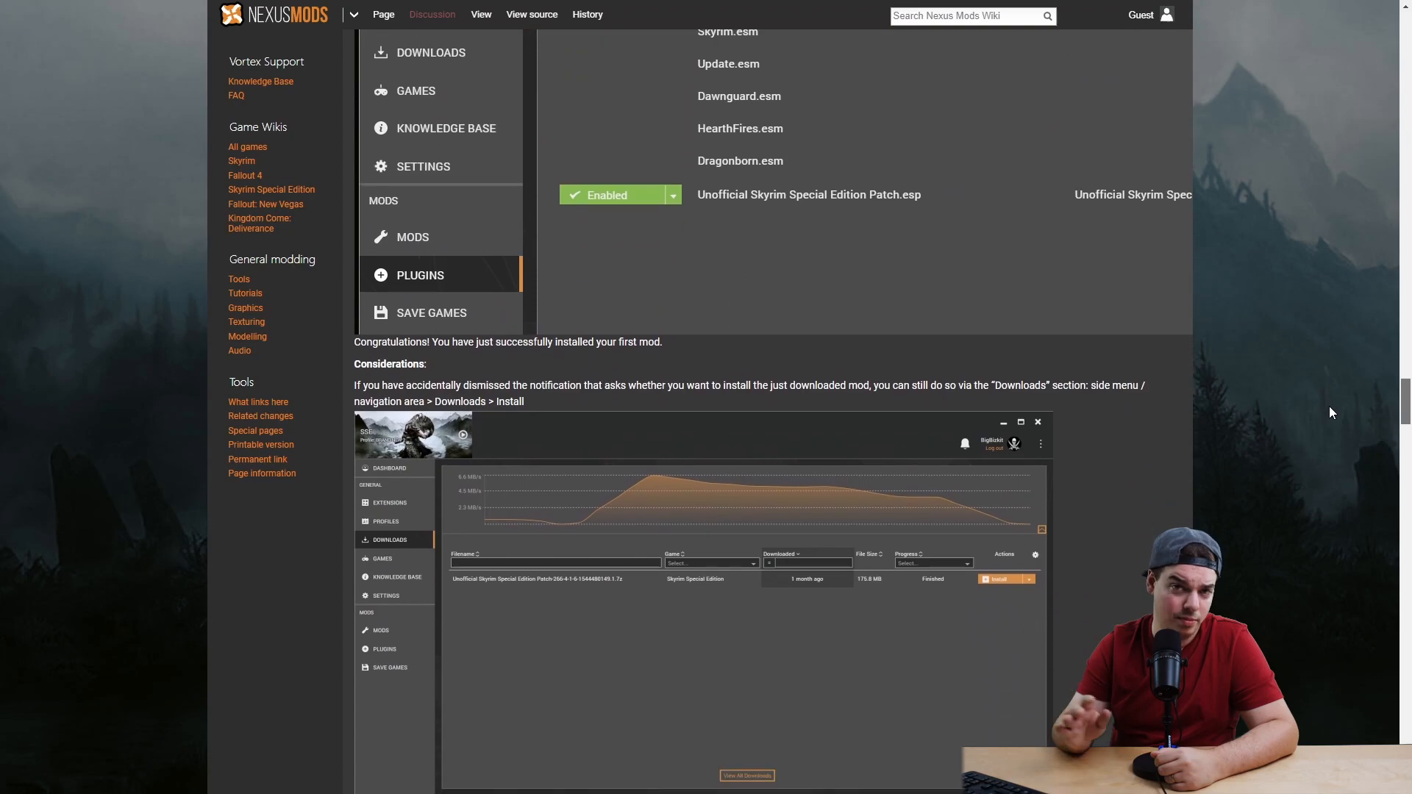
scroll("up", 3)
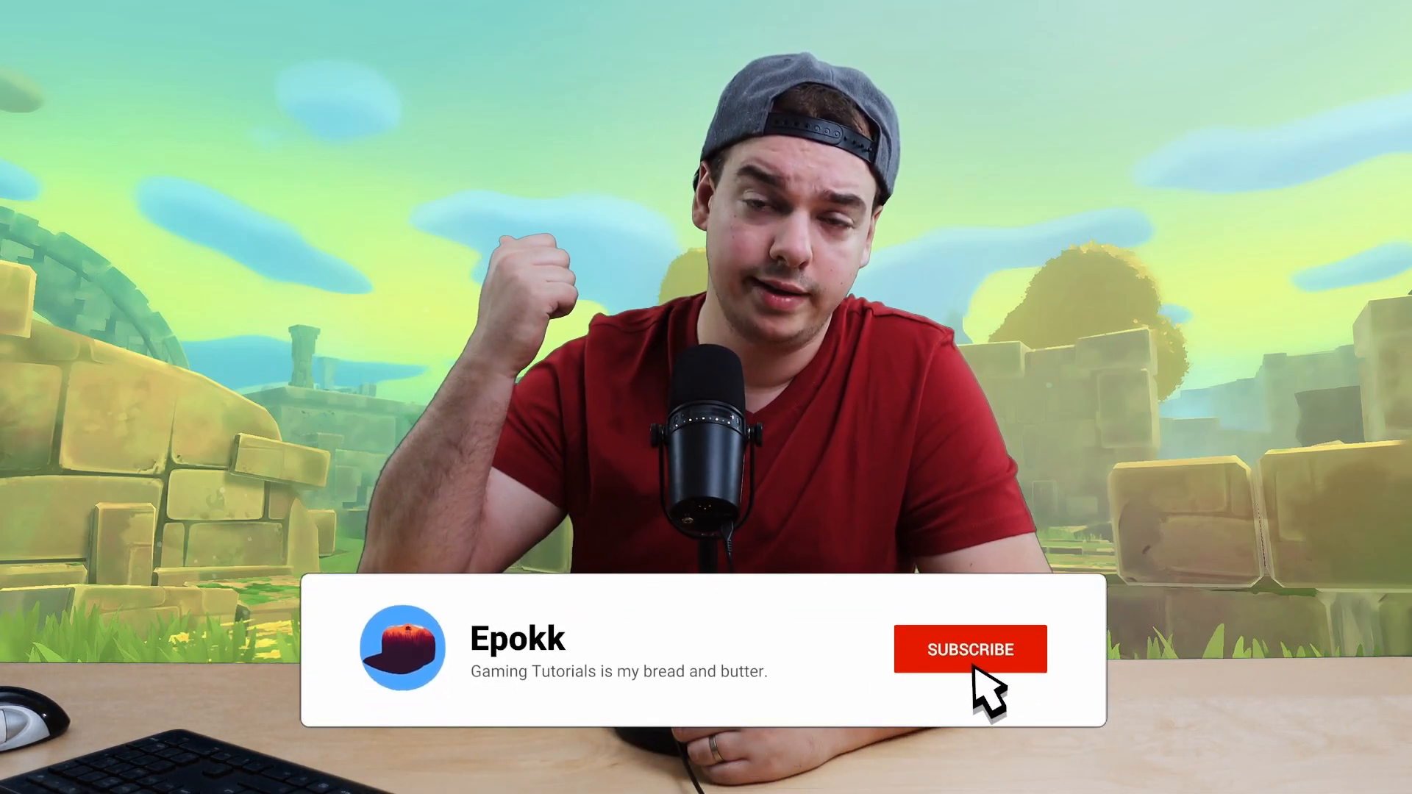
left_click(969, 648)
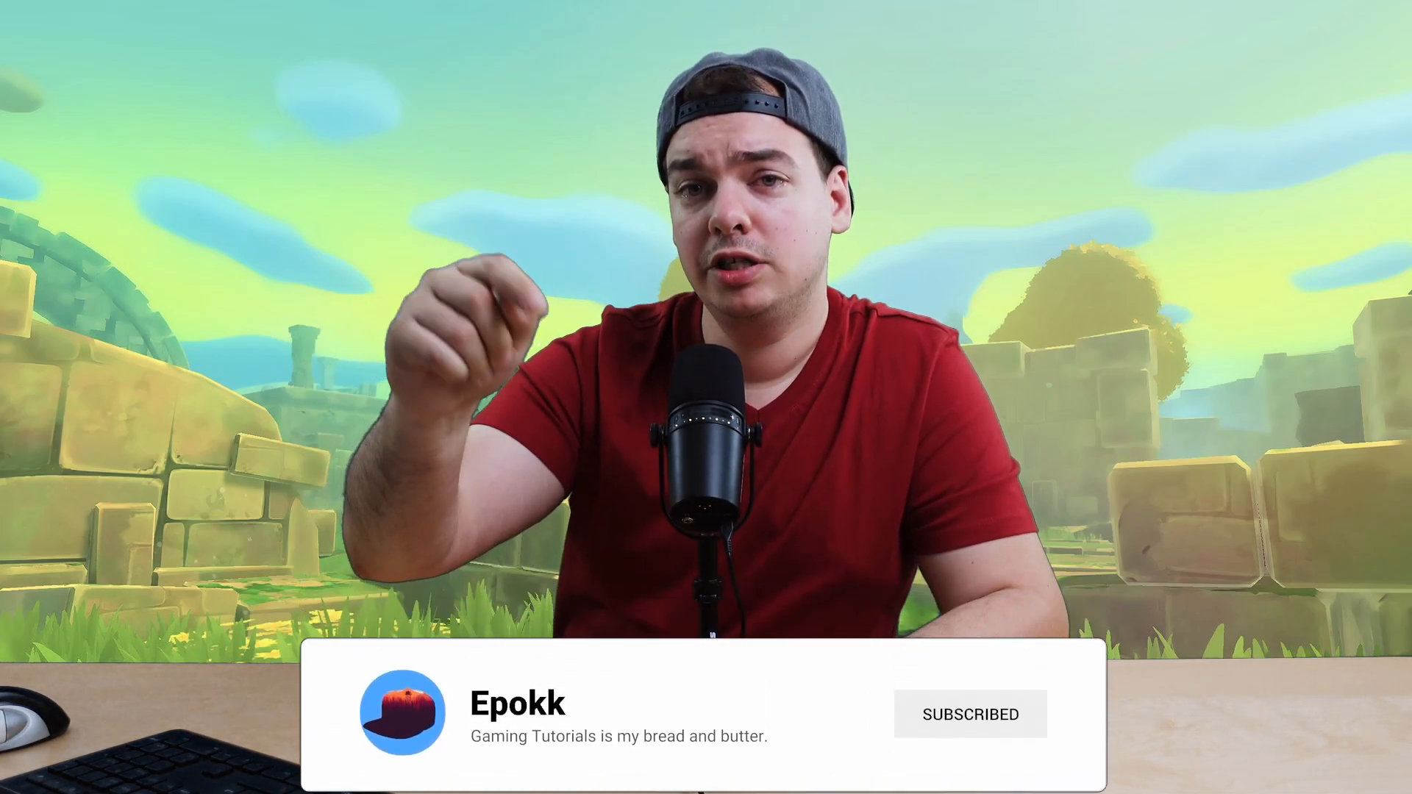